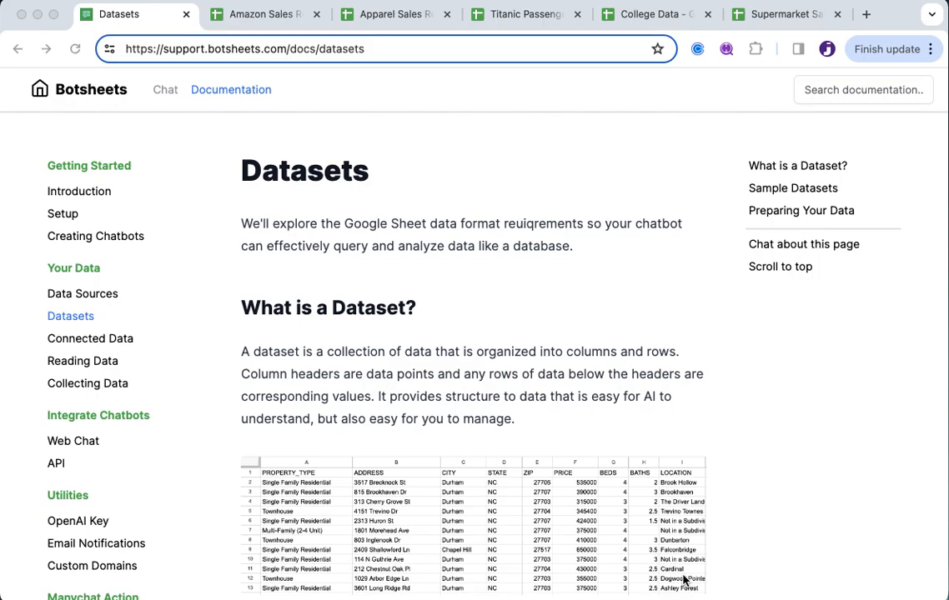
pyautogui.moveTo(557, 550)
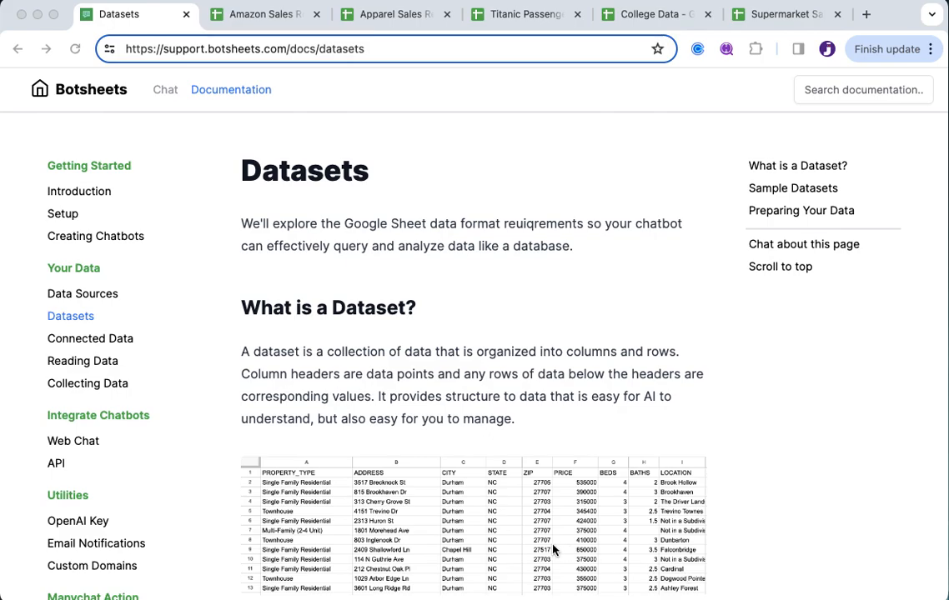
pyautogui.moveTo(514, 542)
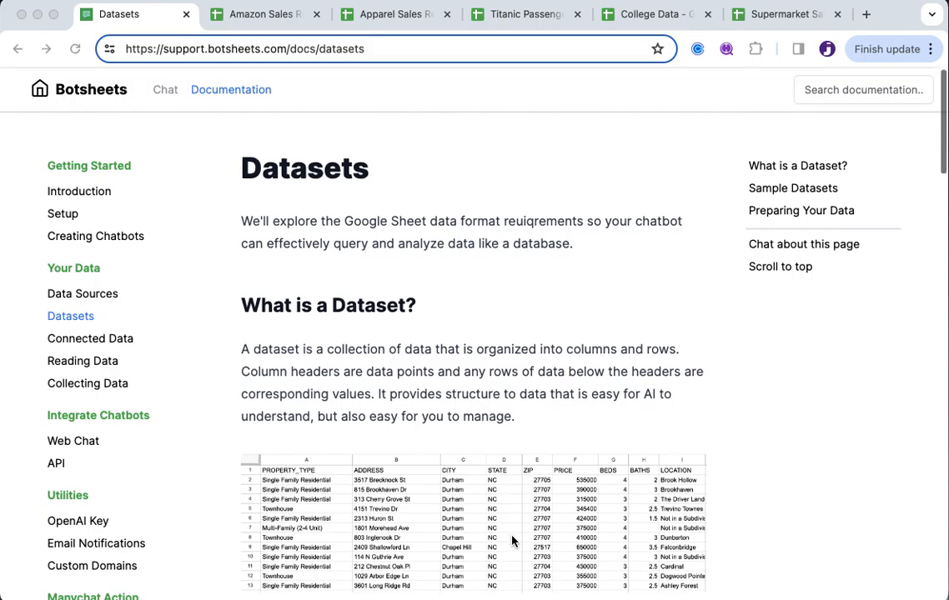
# Scroll the Datasets page down to the Sample Datasets table and Preparing Your Data section.
pyautogui.scroll(-3)
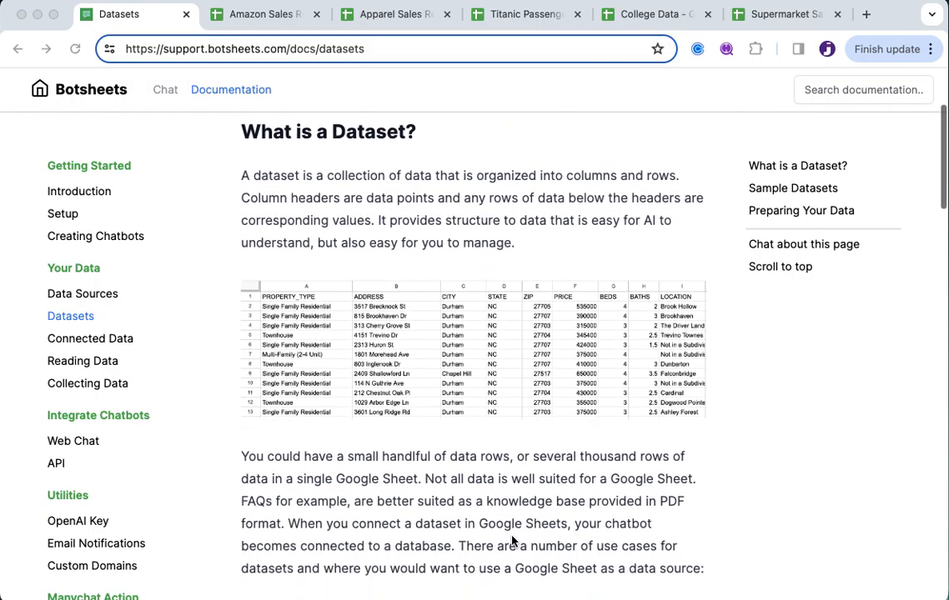
pyautogui.scroll(-3)
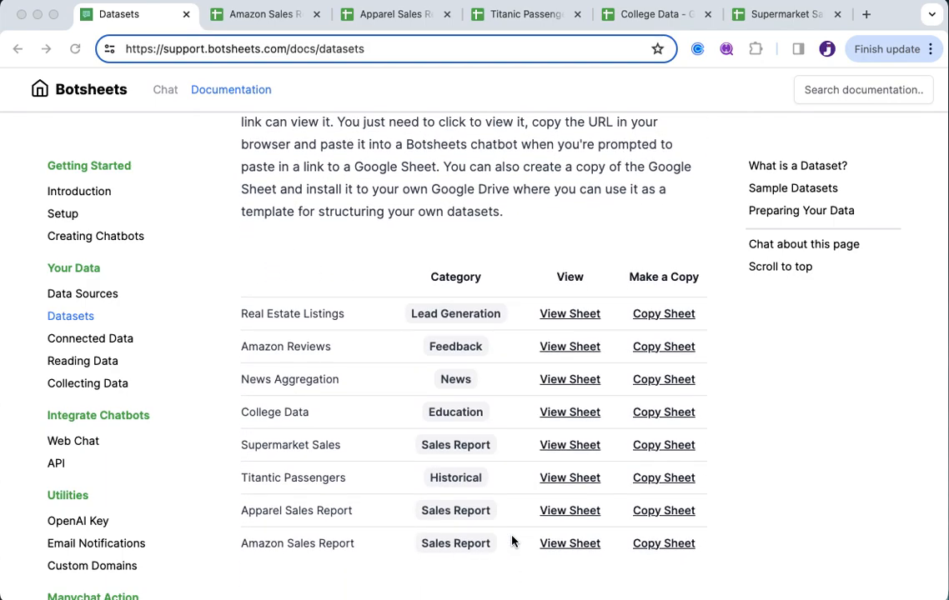
pyautogui.scroll(-3)
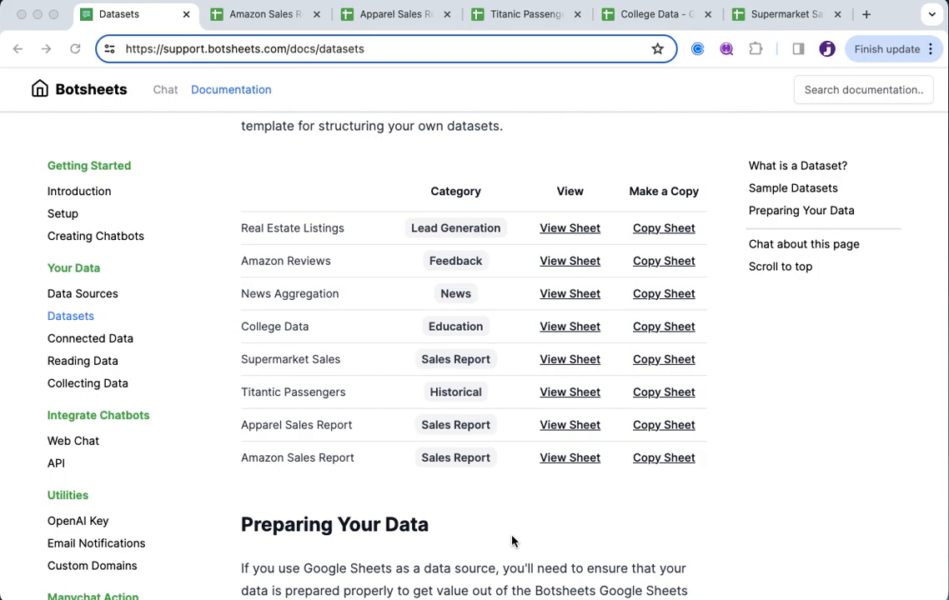
pyautogui.moveTo(675, 237)
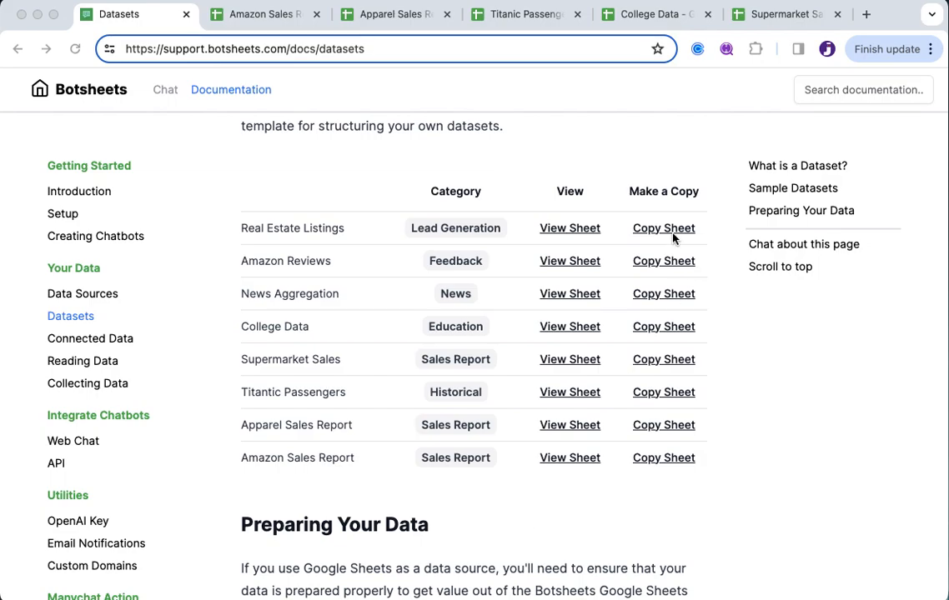
pyautogui.moveTo(570, 227)
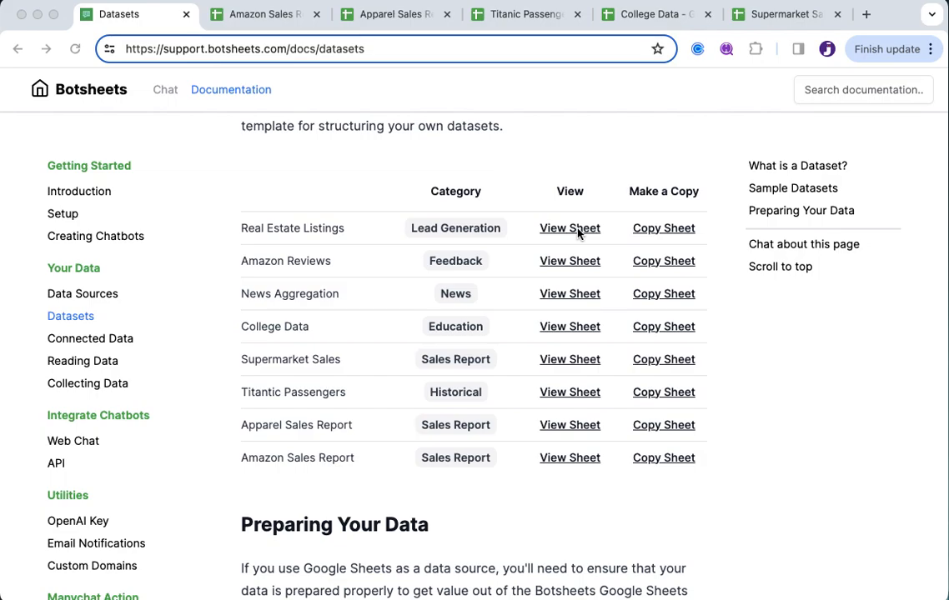
pyautogui.moveTo(667, 236)
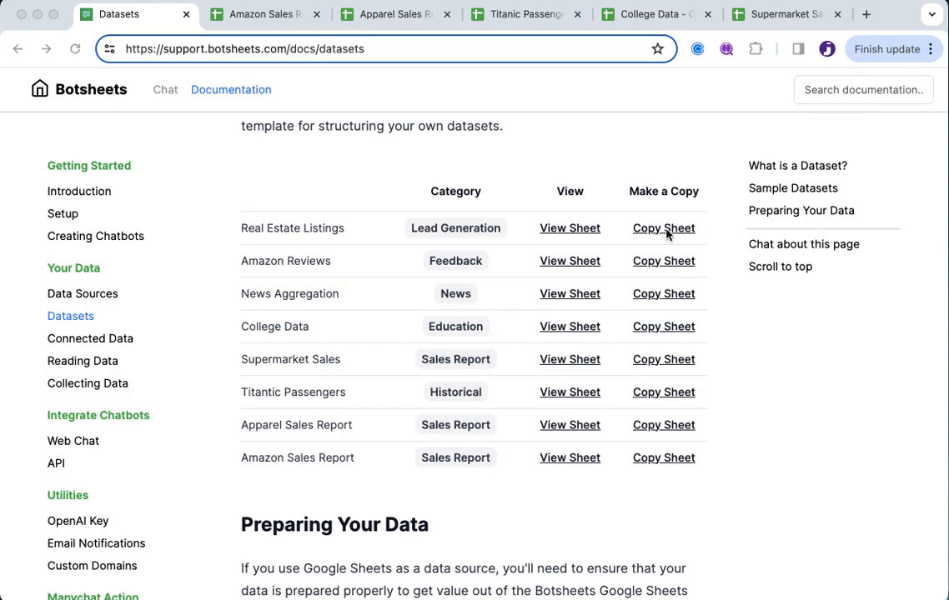
pyautogui.moveTo(470, 440)
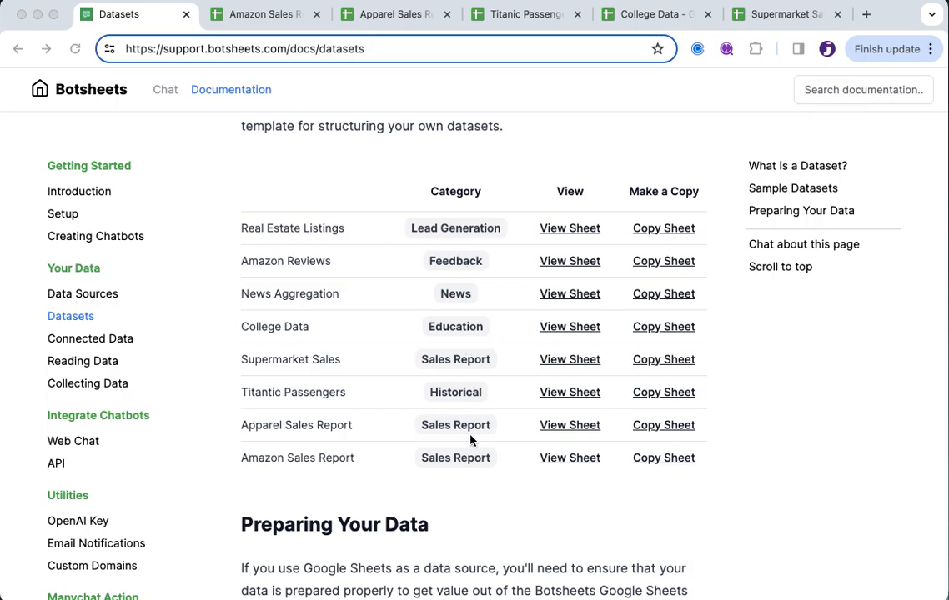
pyautogui.moveTo(450, 443)
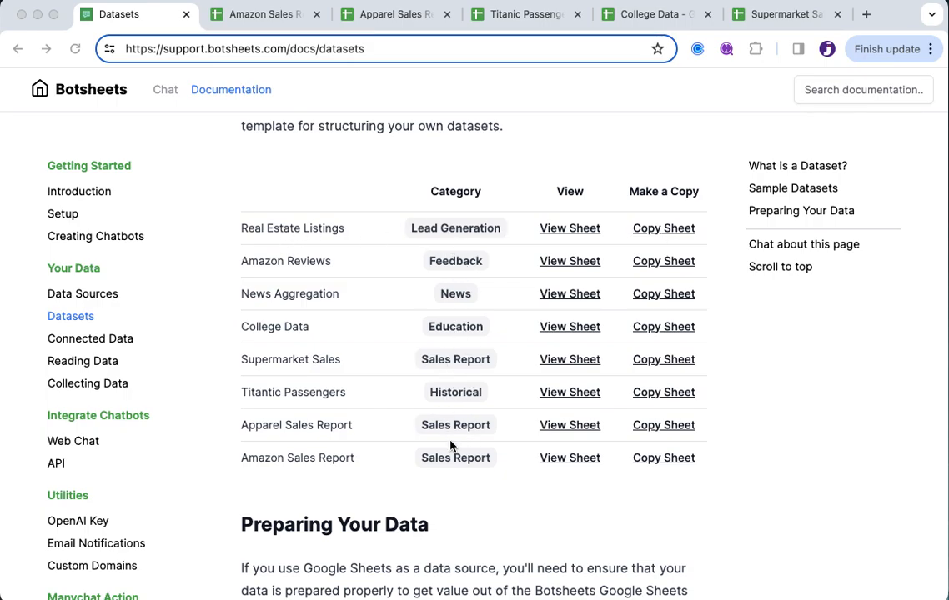
pyautogui.moveTo(447, 282)
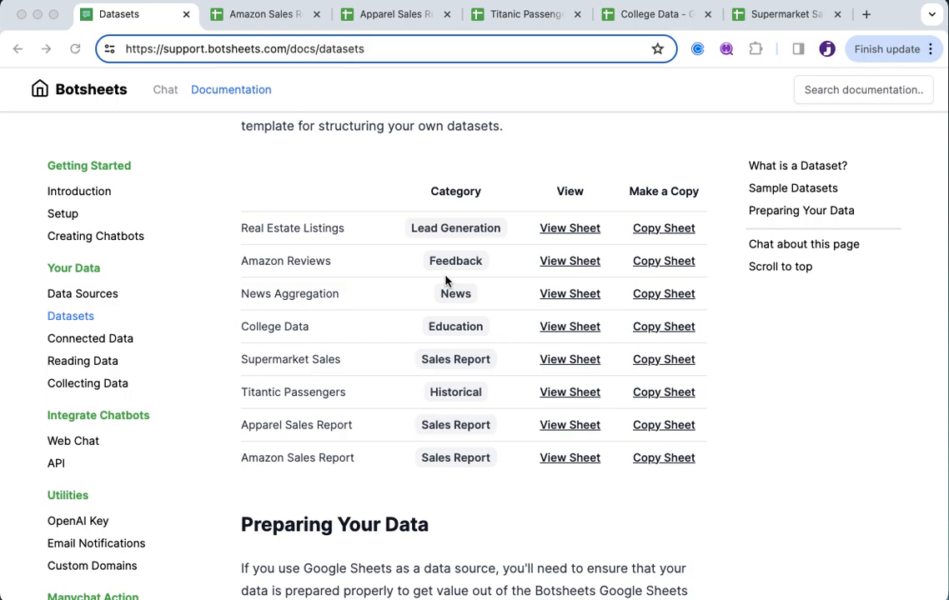
pyautogui.moveTo(265, 18)
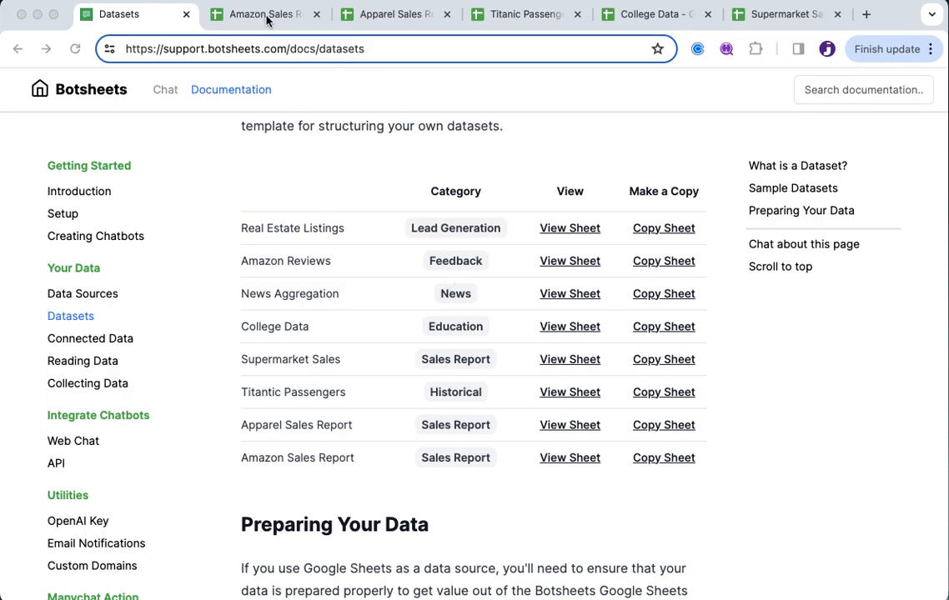
# Switch to the Amazon Sales Report sheet and select row 2, the first order.
pyautogui.click(263, 13)
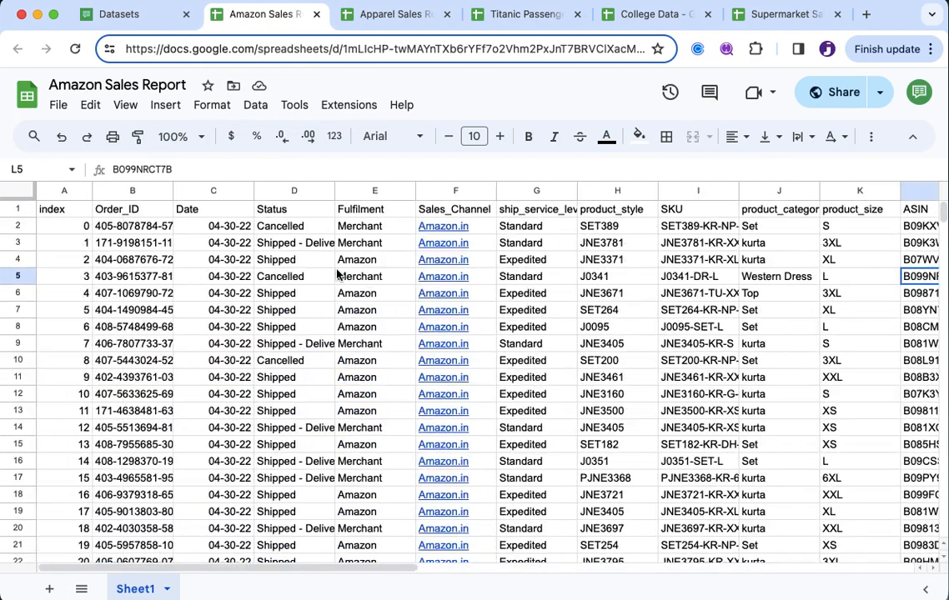
pyautogui.moveTo(164, 247)
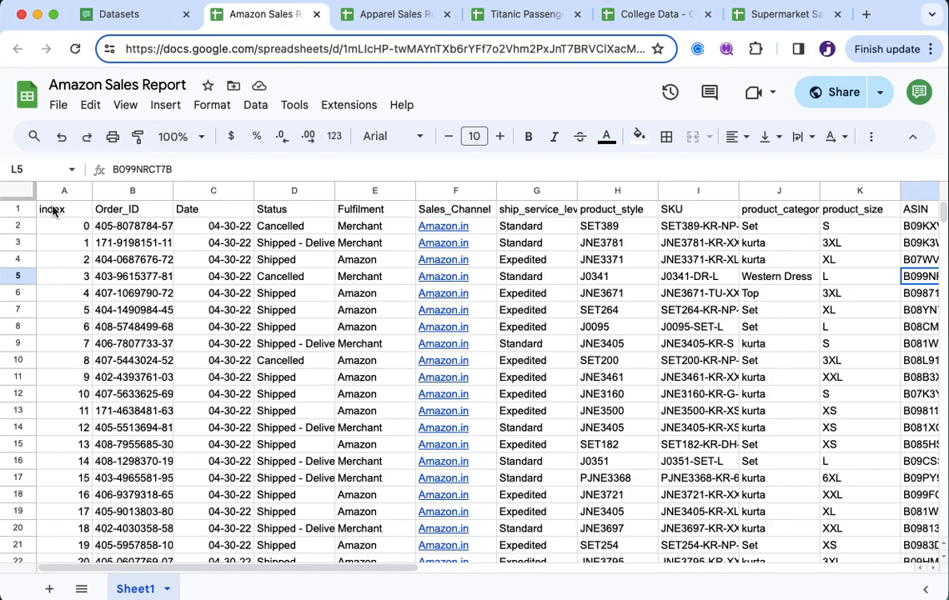
pyautogui.moveTo(17, 213)
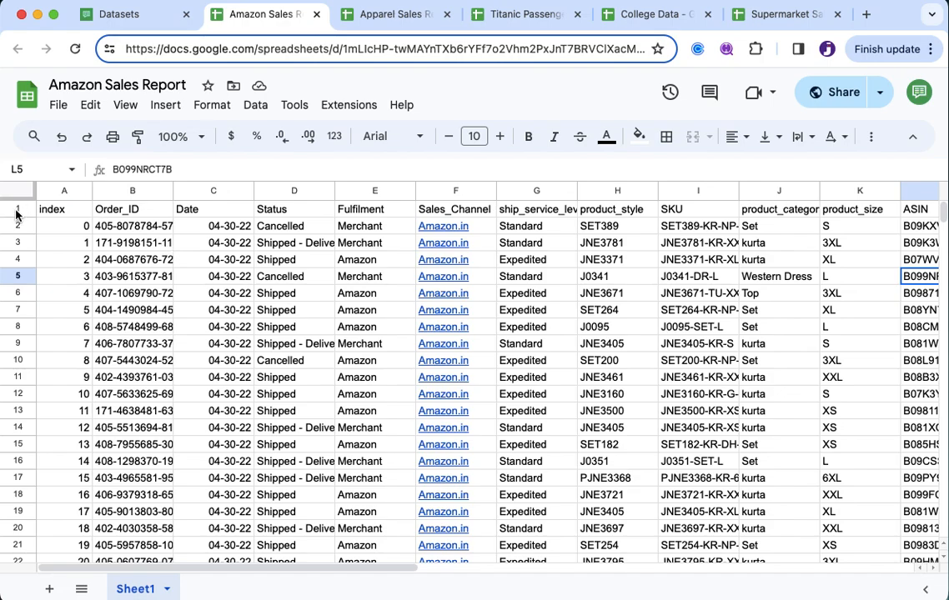
pyautogui.click(17, 210)
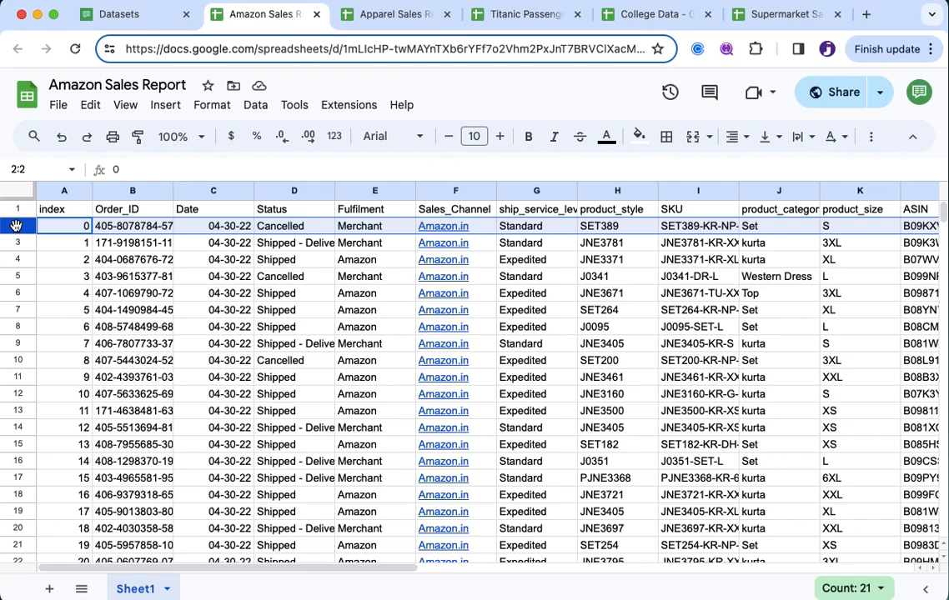
pyautogui.click(63, 209)
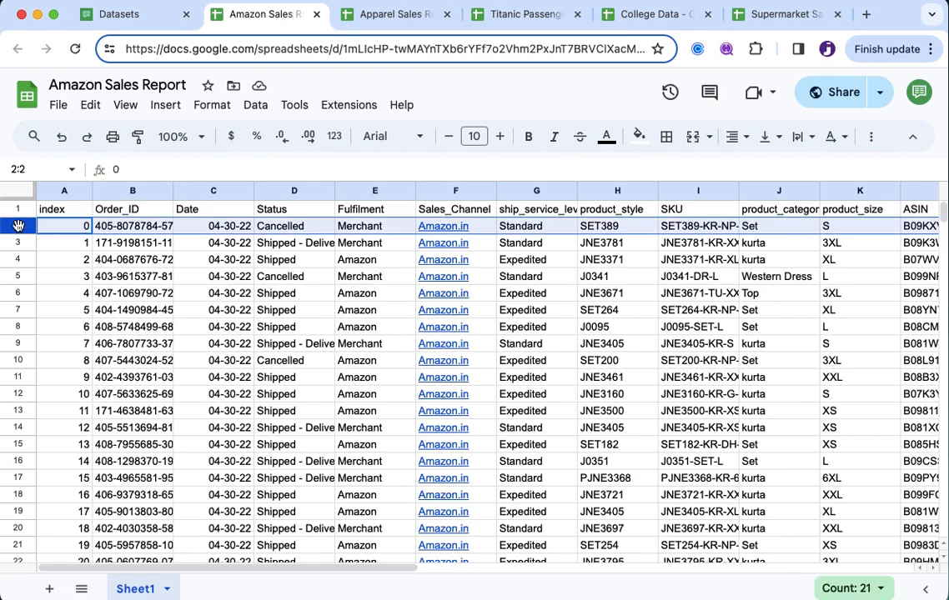
pyautogui.scroll(-3)
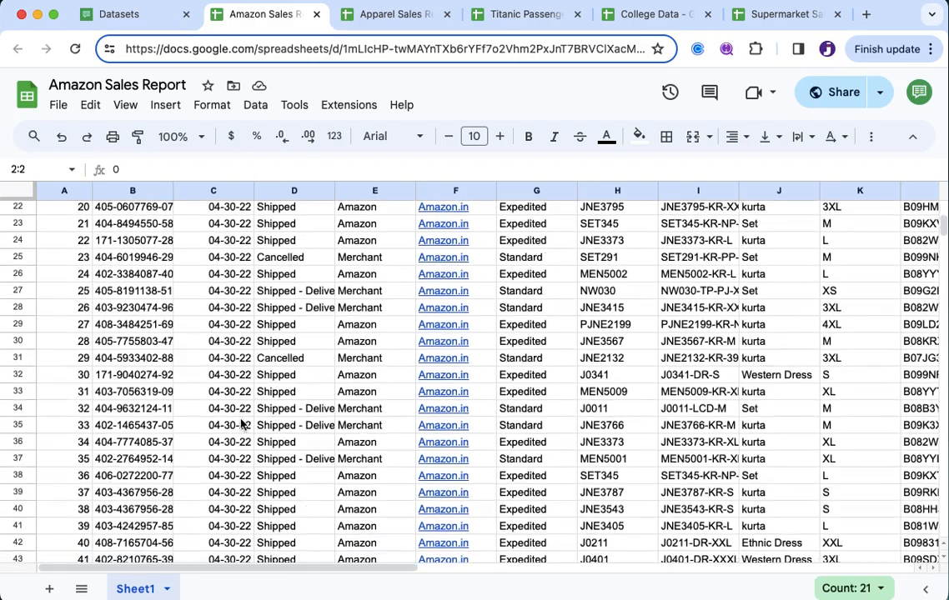
pyautogui.scroll(-3)
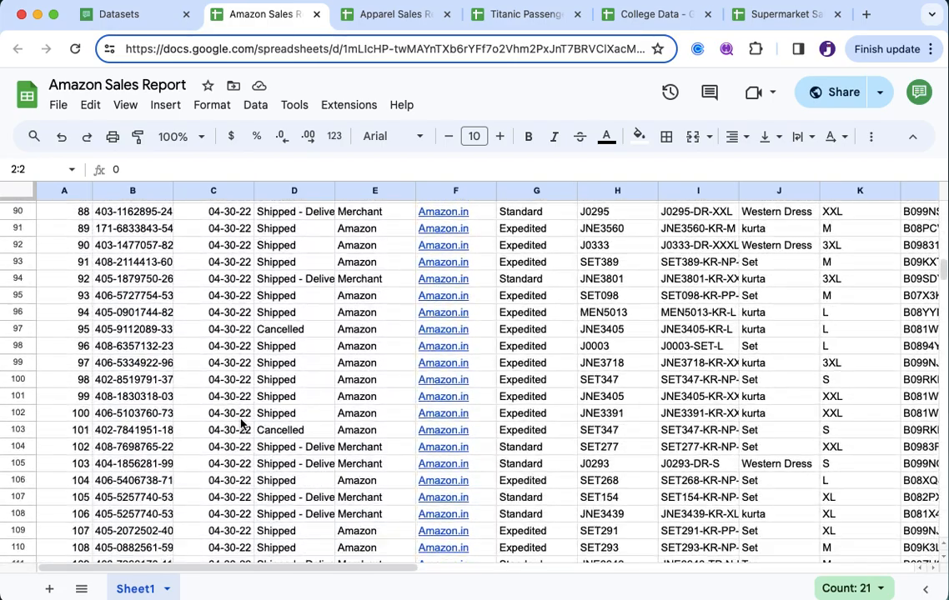
pyautogui.scroll(3)
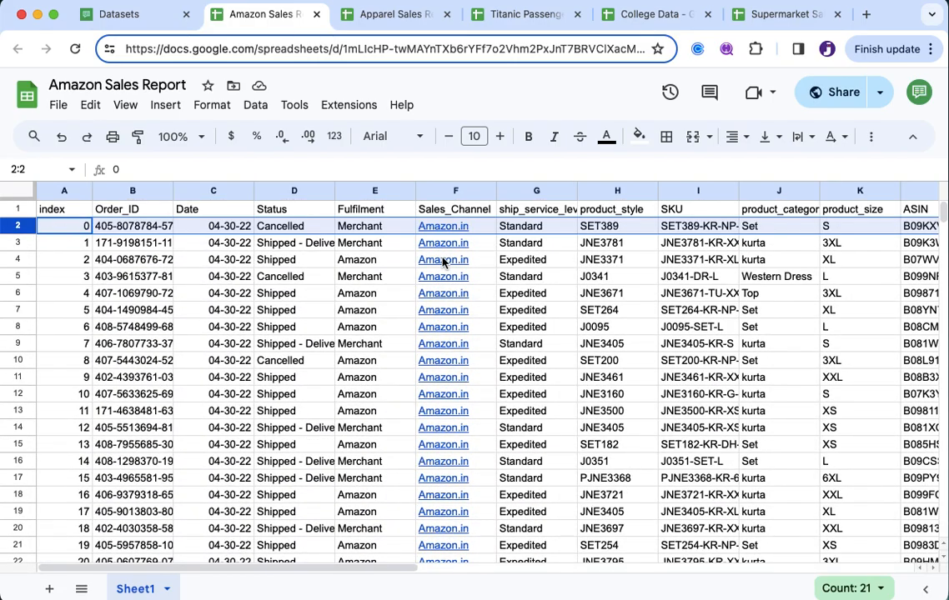
pyautogui.hscroll(3)
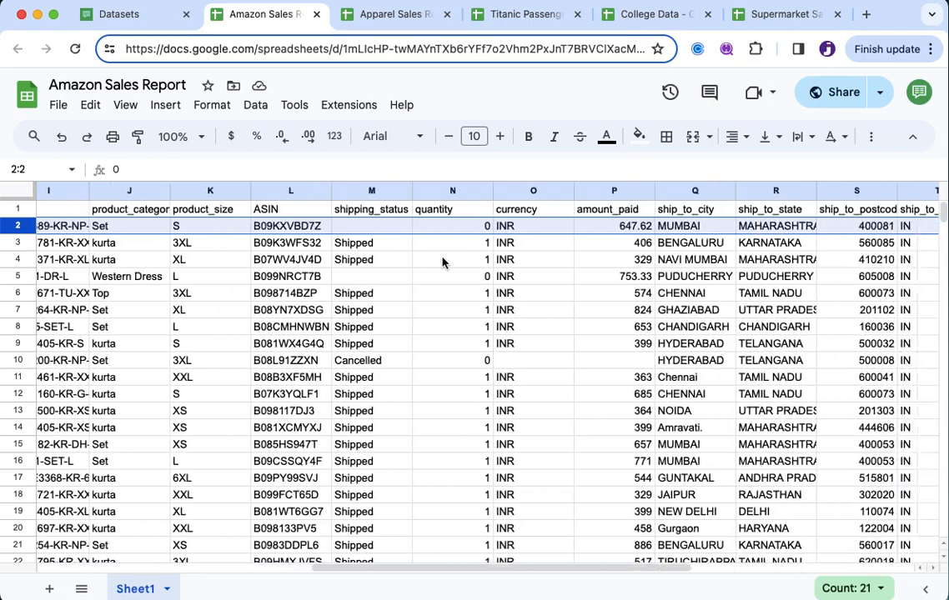
pyautogui.hscroll(3)
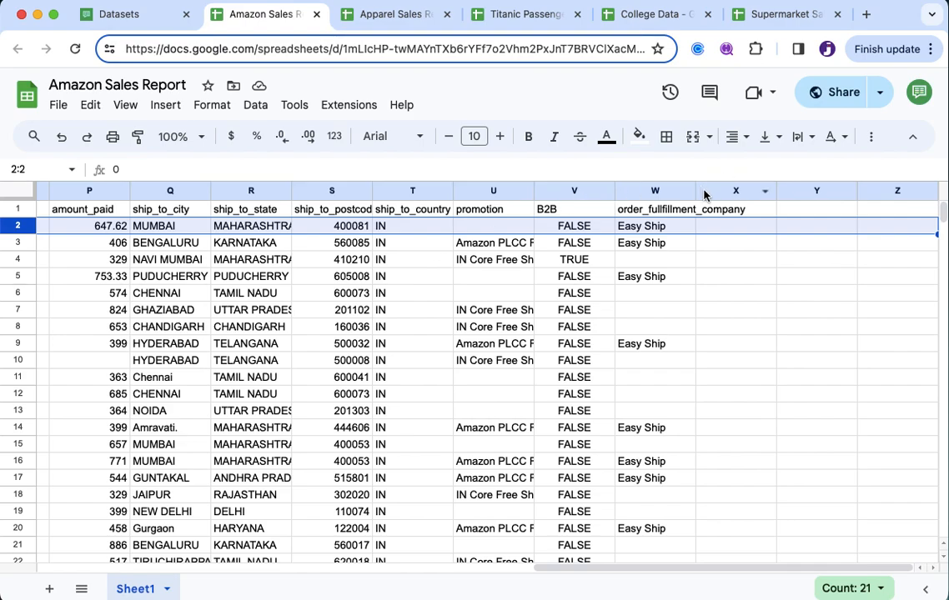
pyautogui.moveTo(780, 303)
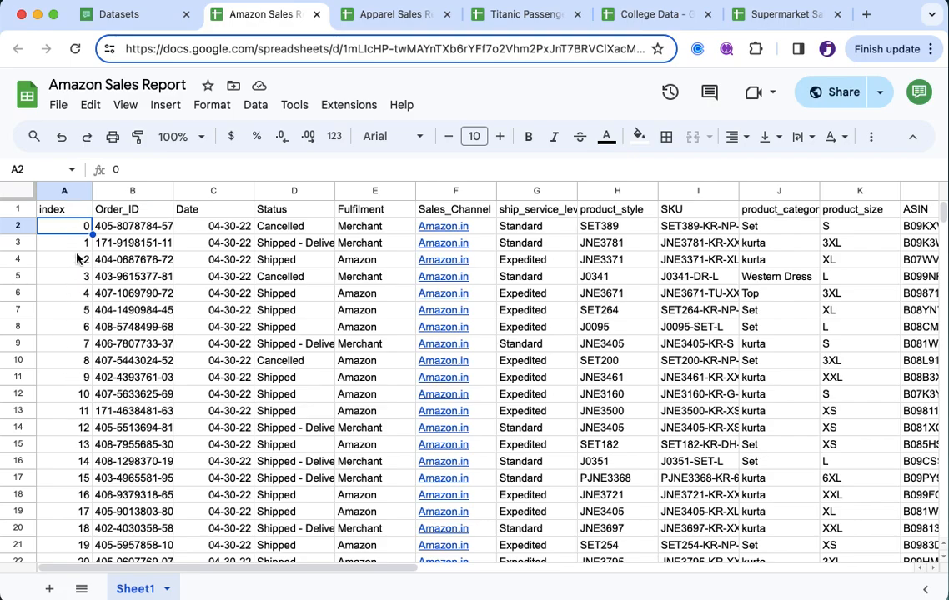
pyautogui.scroll(-3)
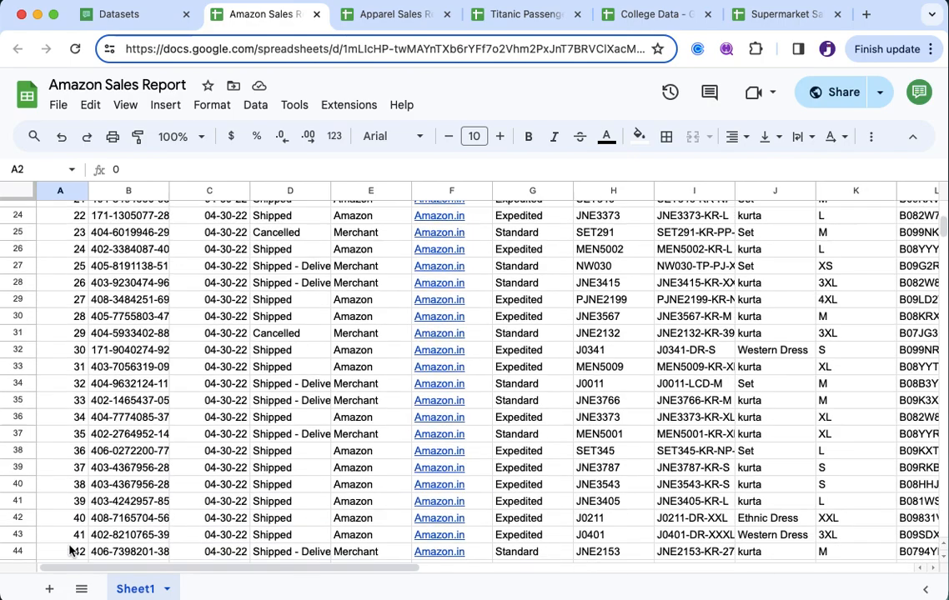
pyautogui.scroll(-3)
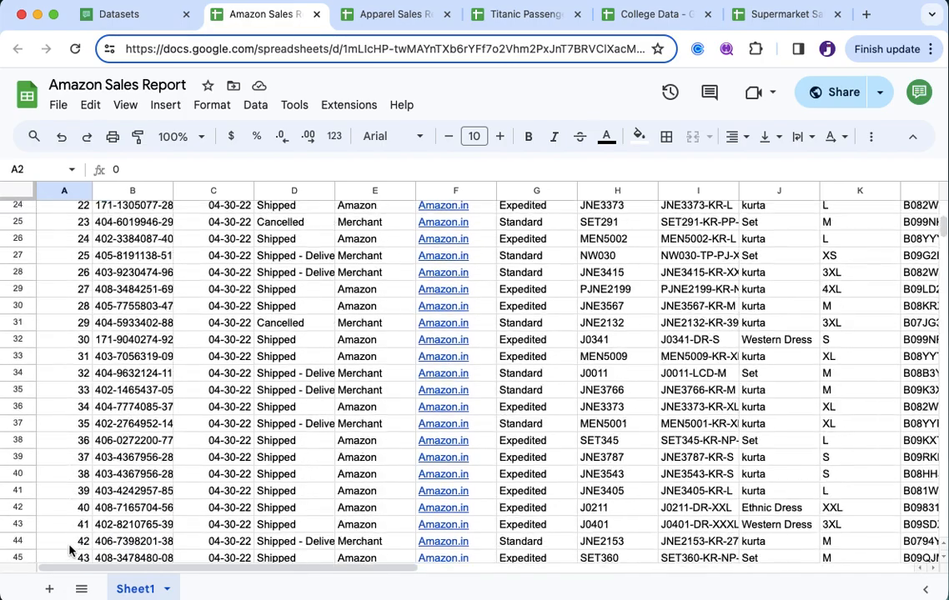
pyautogui.scroll(3)
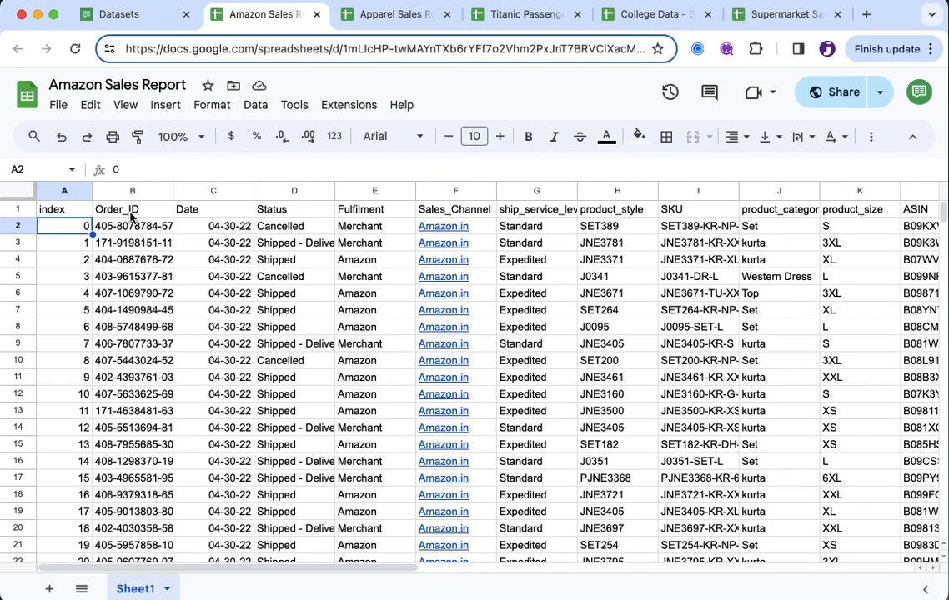
pyautogui.click(131, 210)
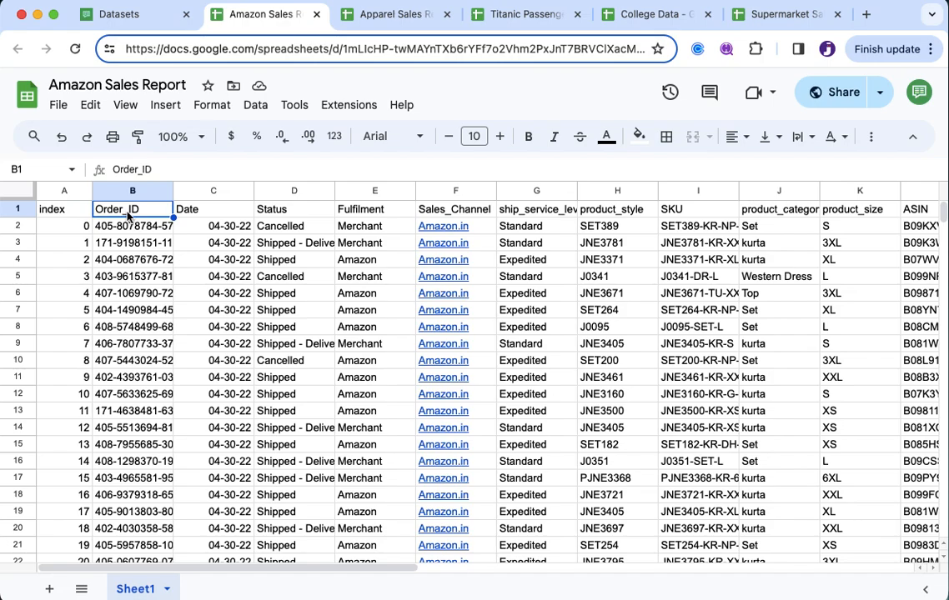
pyautogui.click(214, 210)
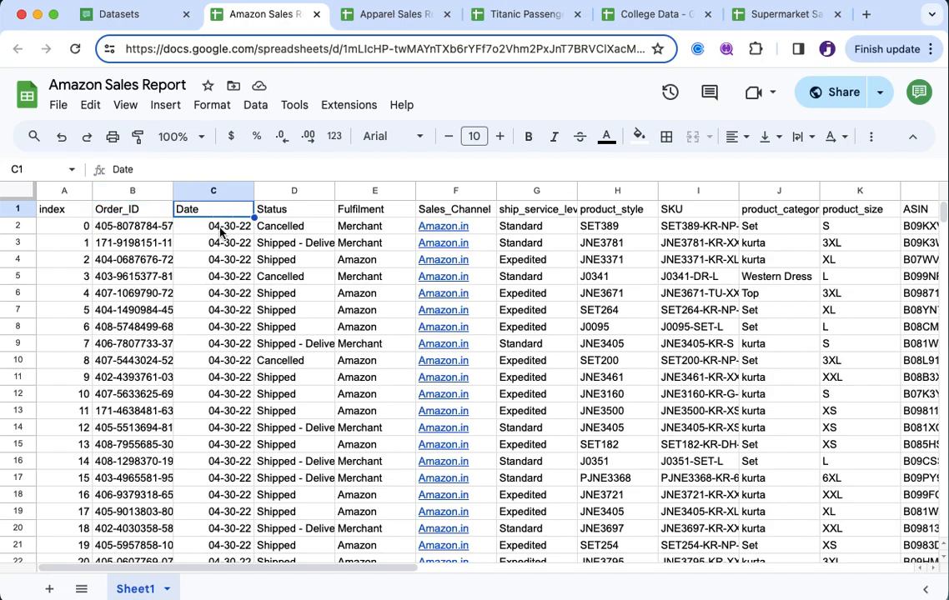
pyautogui.click(213, 226)
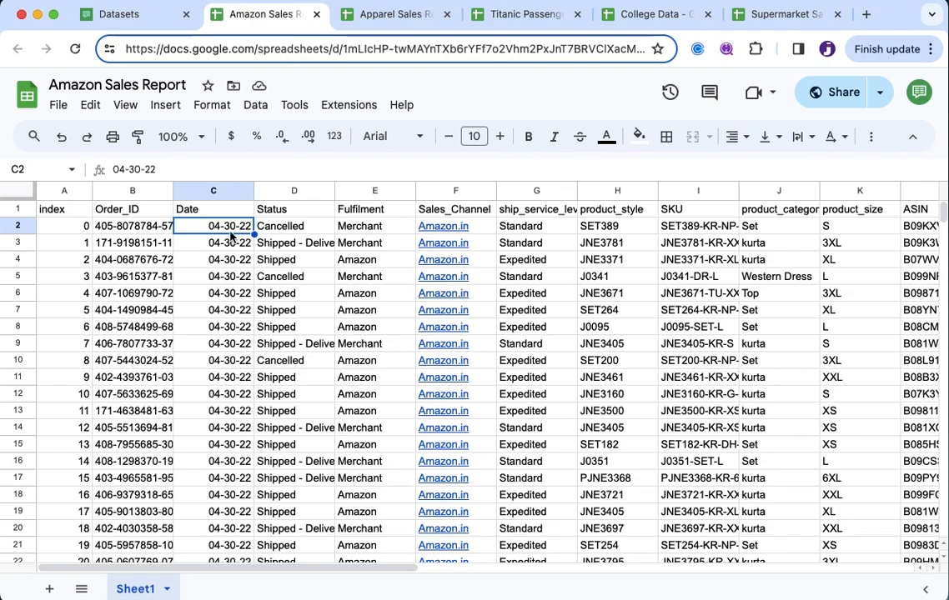
pyautogui.click(211, 104)
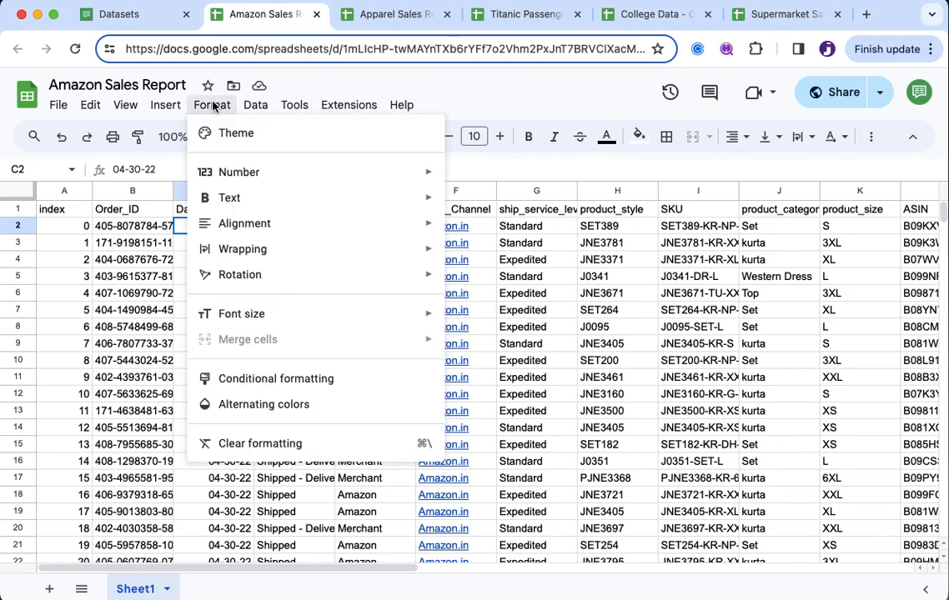
pyautogui.click(239, 172)
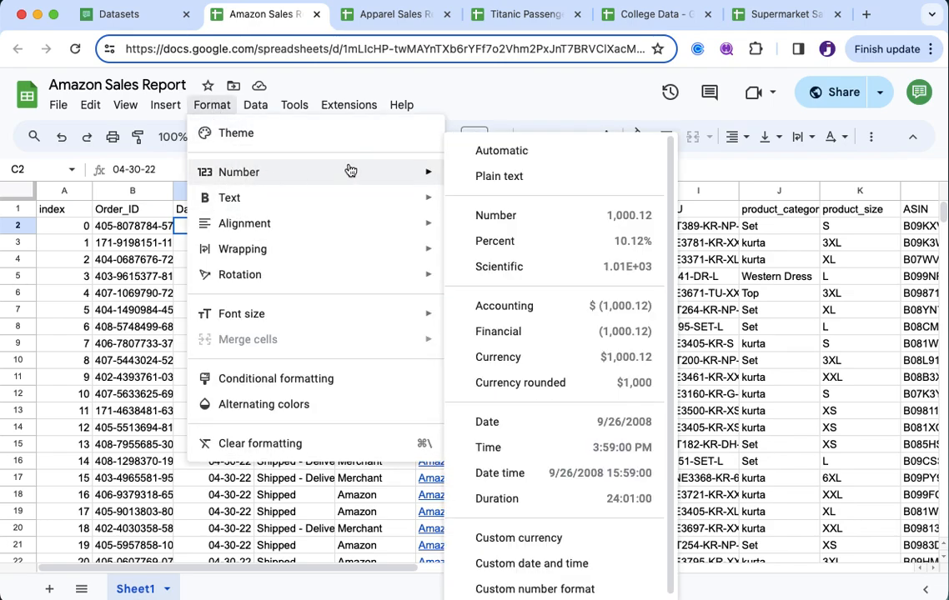
pyautogui.moveTo(525, 100)
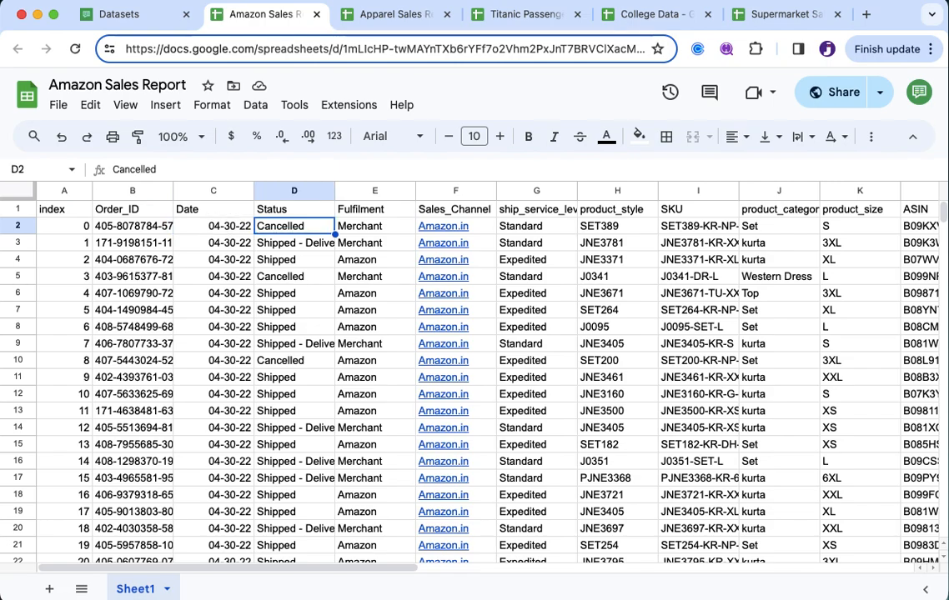
pyautogui.click(373, 226)
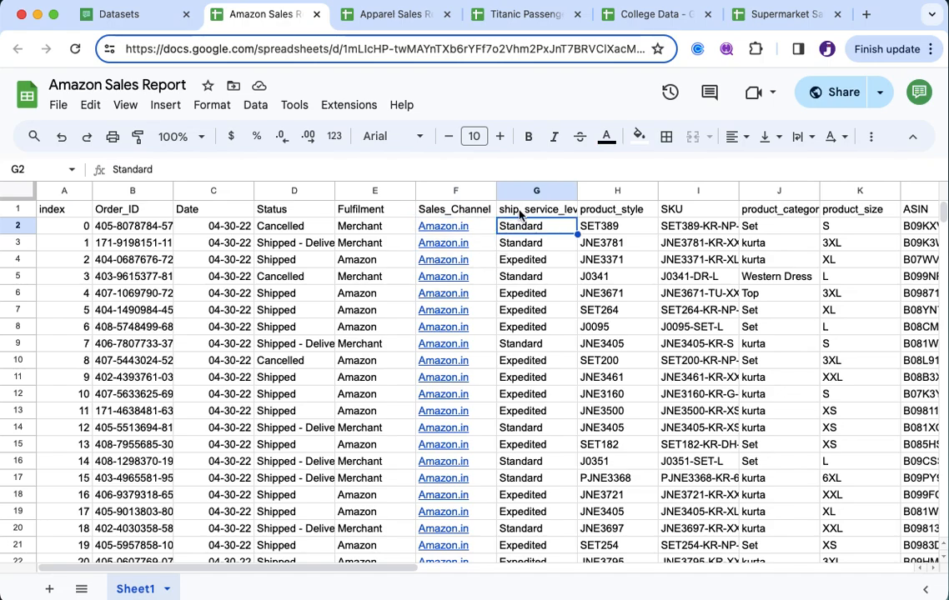
pyautogui.hscroll(3)
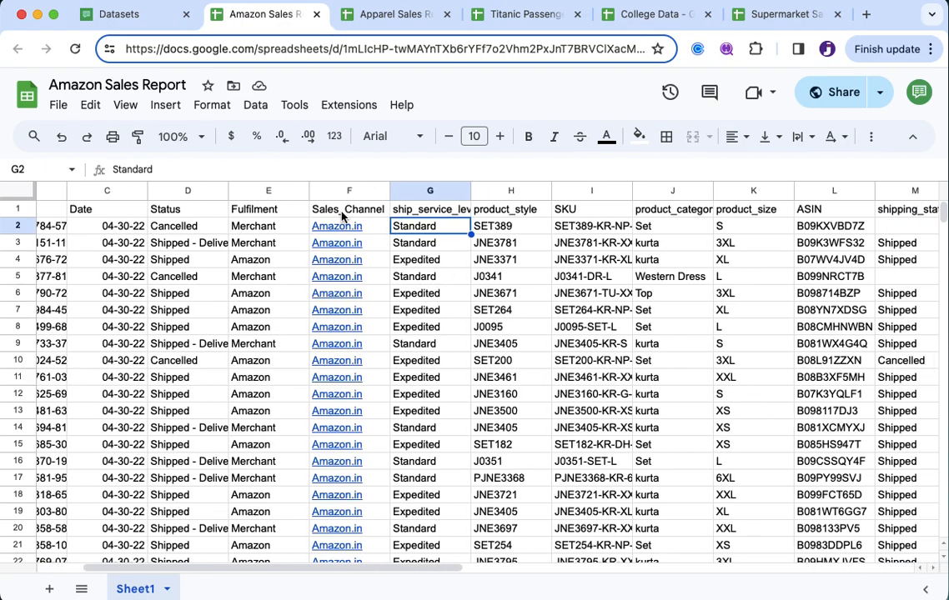
pyautogui.click(348, 210)
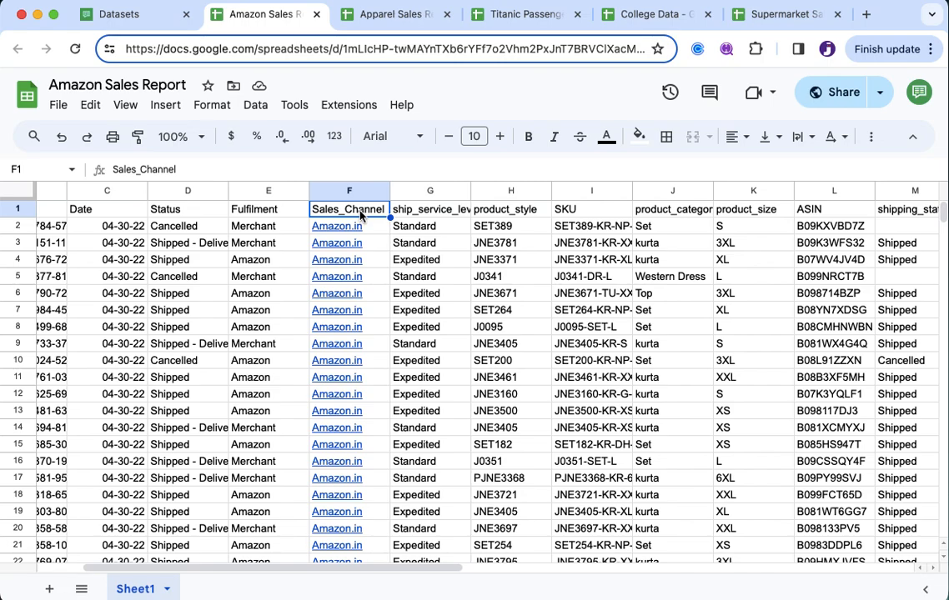
# Widen column G so the ship_service_level header shows in full.
pyautogui.click(431, 210)
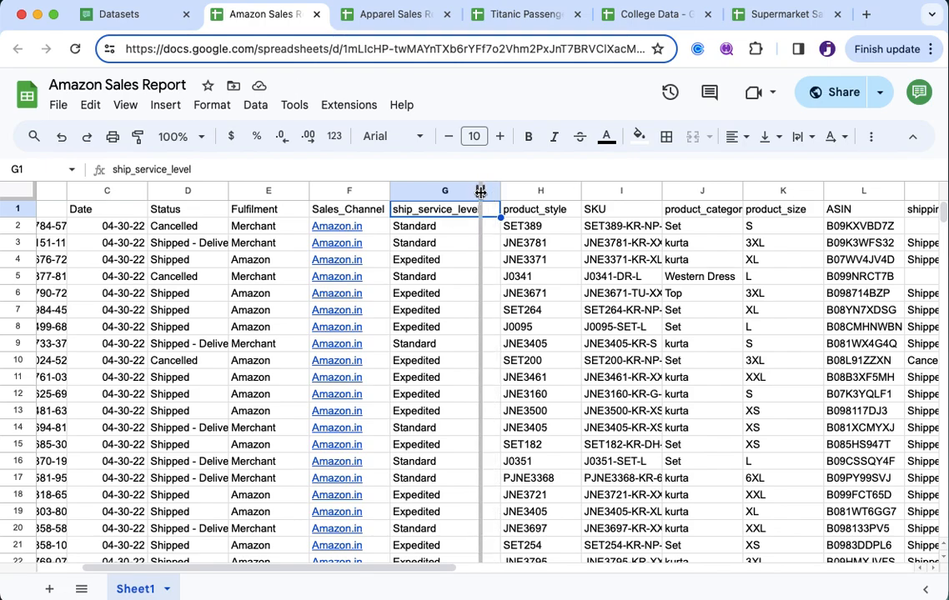
pyautogui.moveTo(500, 191); pyautogui.dragTo(440, 191)
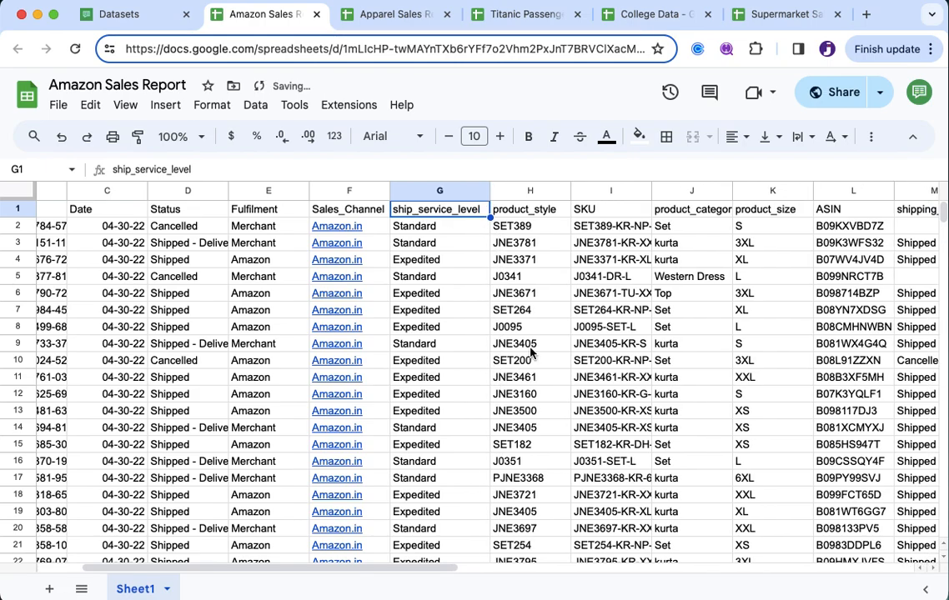
pyautogui.hscroll(3)
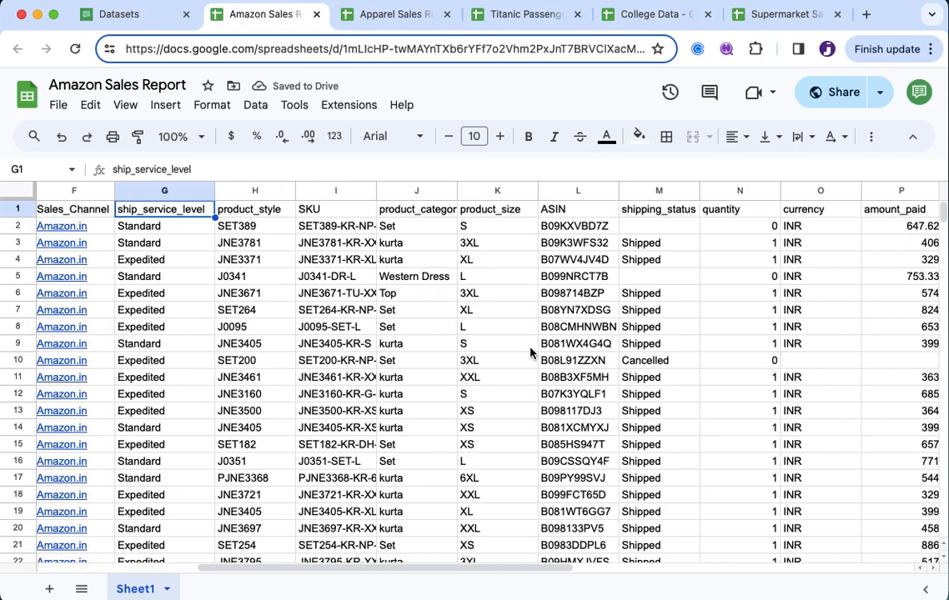
pyautogui.hscroll(3)
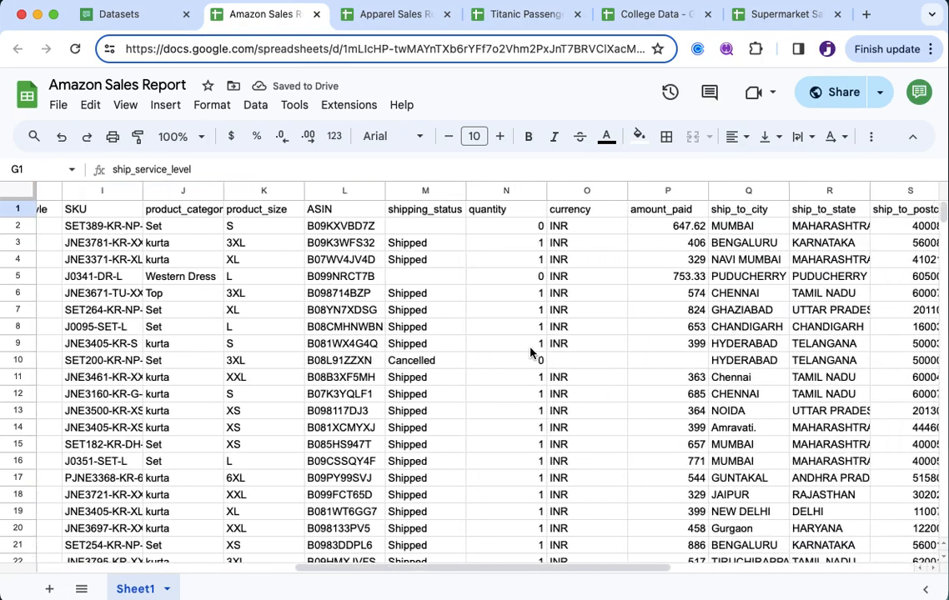
pyautogui.click(591, 210)
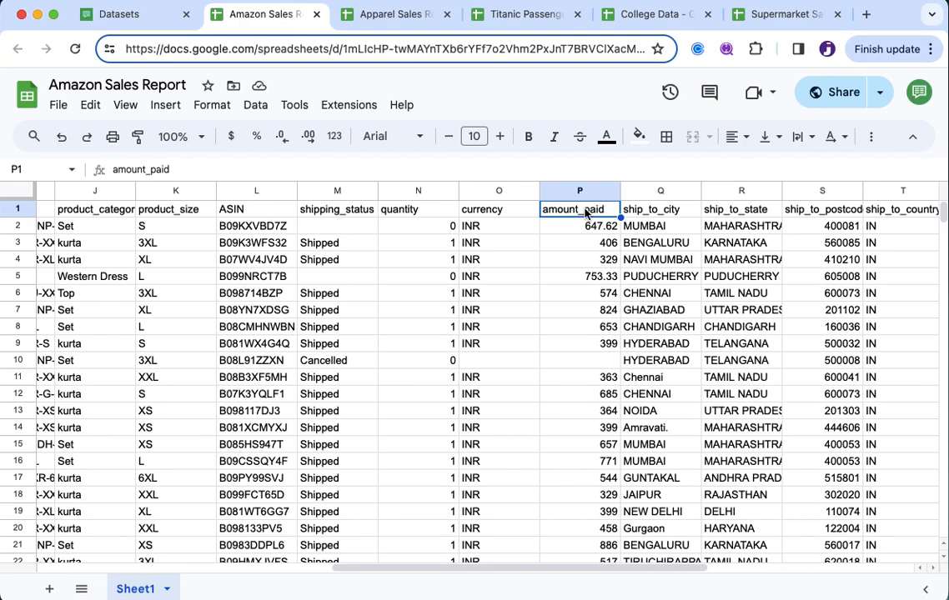
pyautogui.hscroll(3)
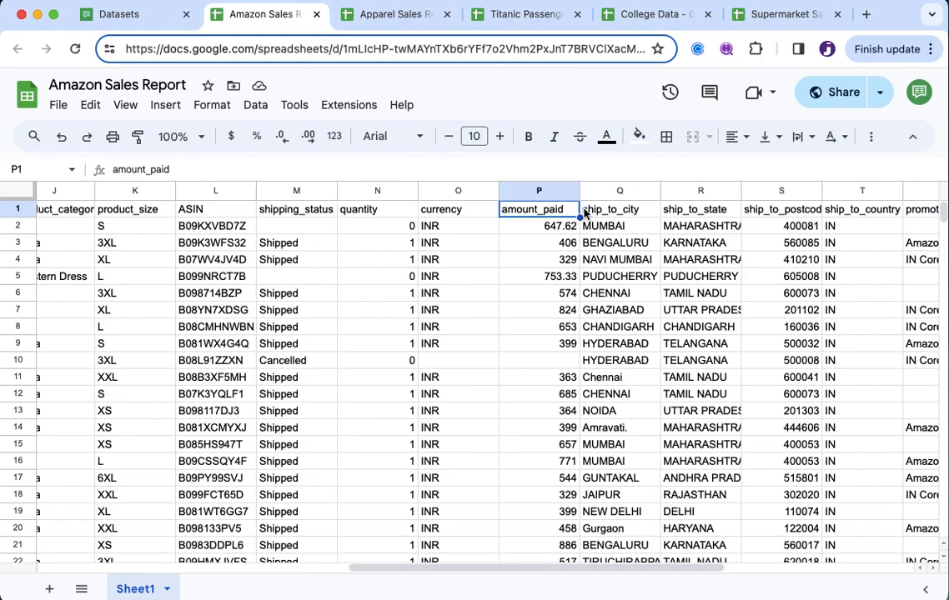
pyautogui.moveTo(551, 496)
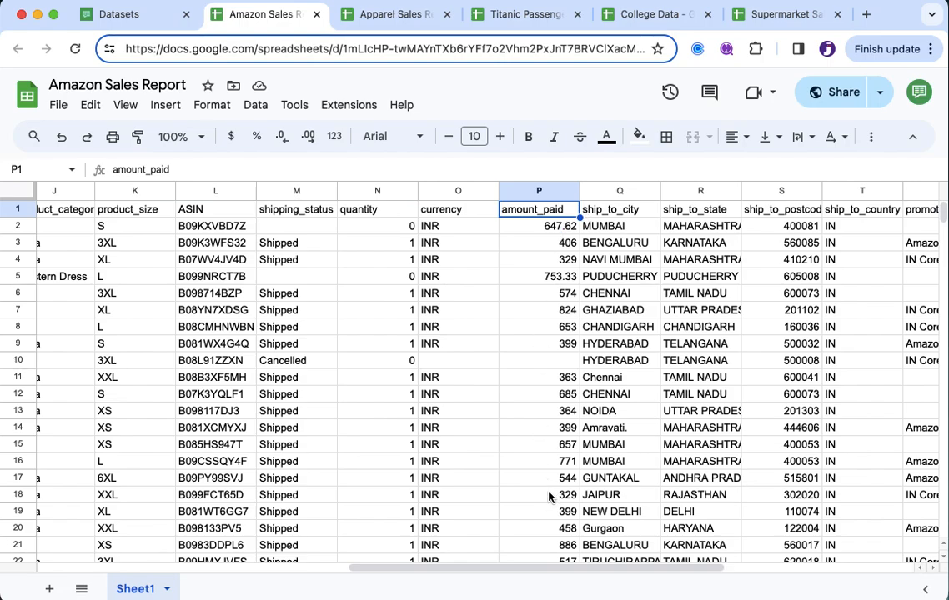
pyautogui.moveTo(548, 233)
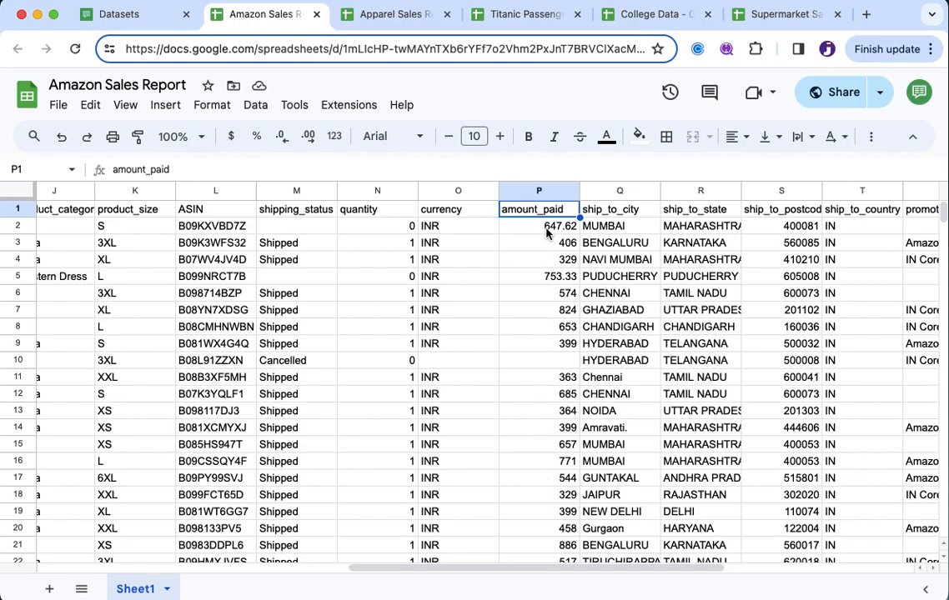
pyautogui.click(539, 226)
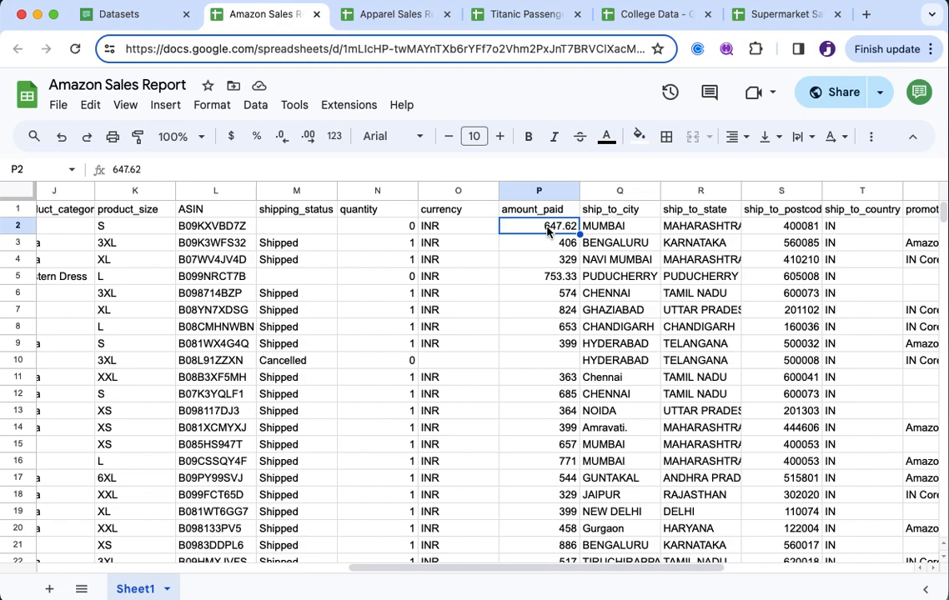
pyautogui.click(538, 210)
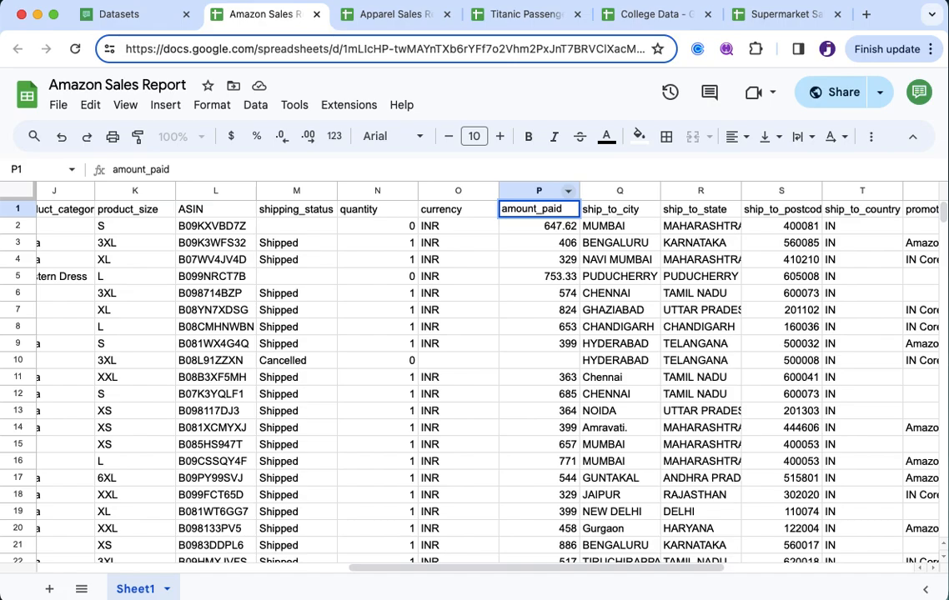
pyautogui.click(539, 227)
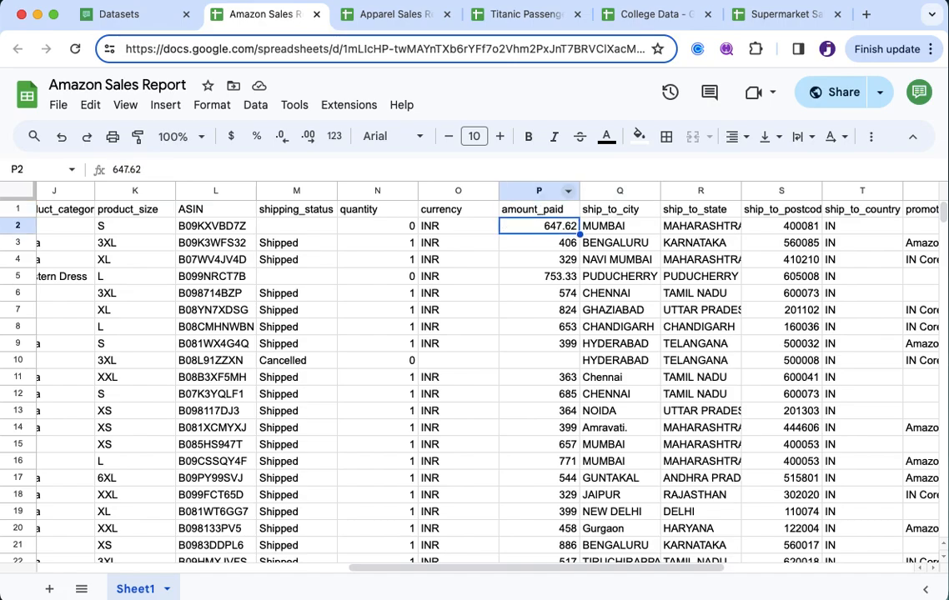
pyautogui.moveTo(540, 320)
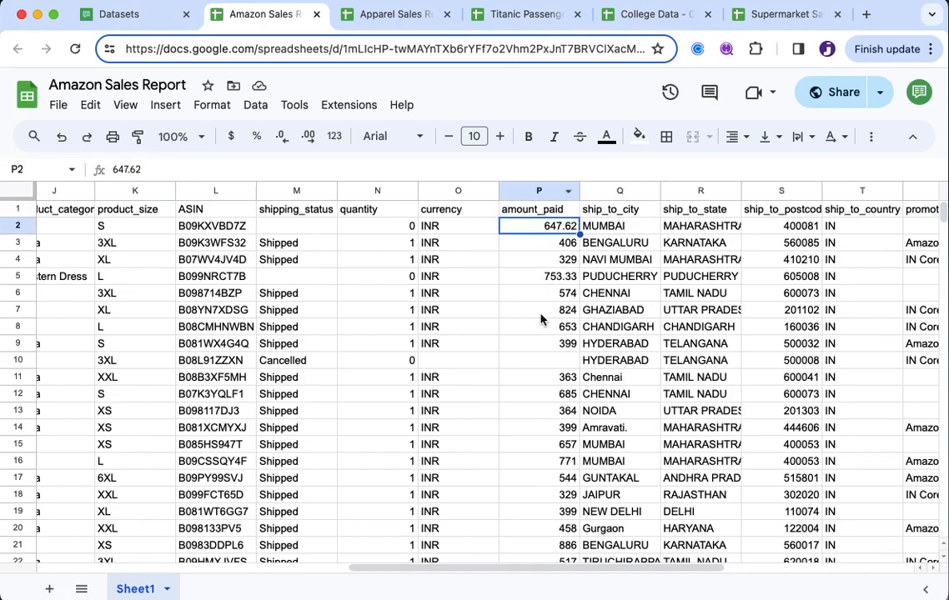
pyautogui.scroll(-3)
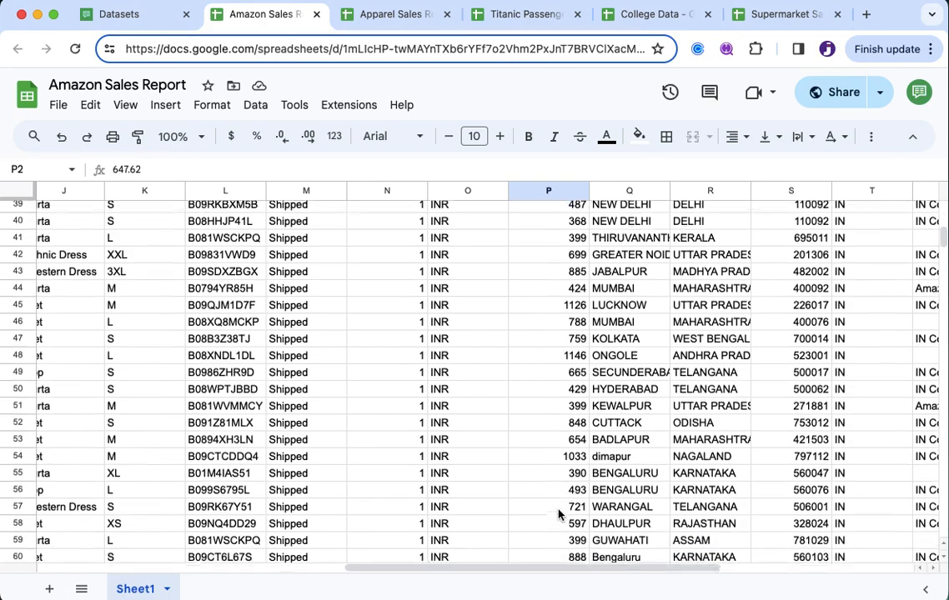
pyautogui.scroll(3)
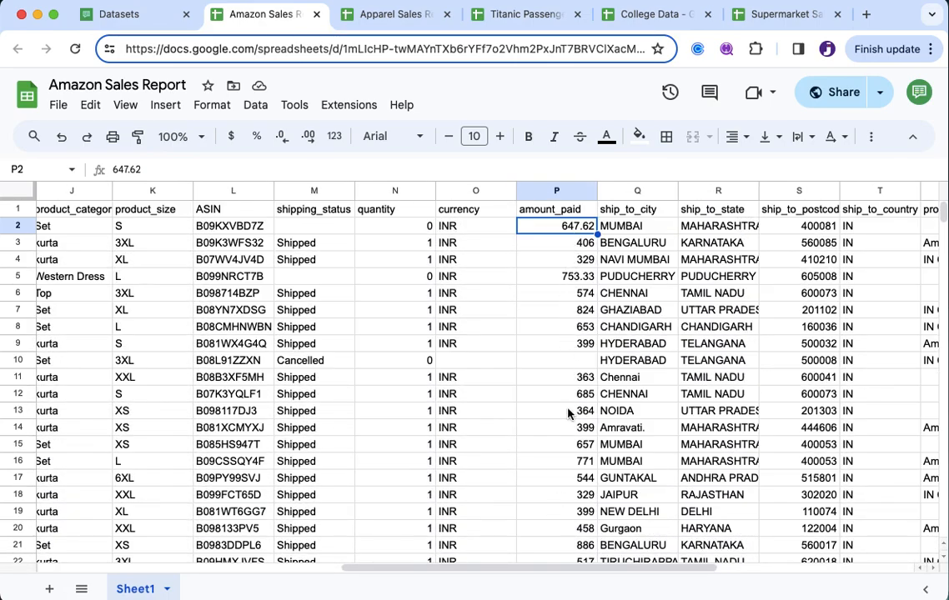
pyautogui.moveTo(567, 486)
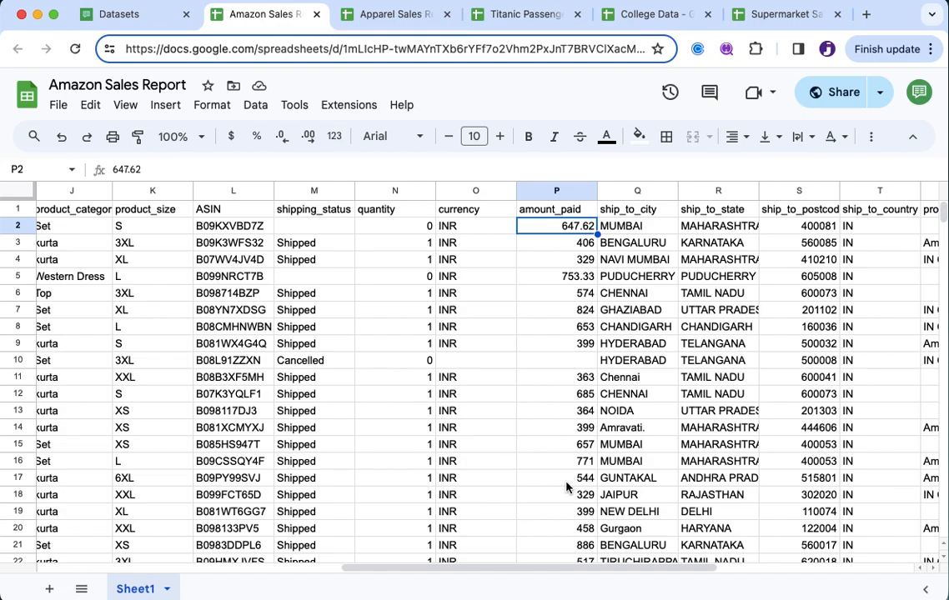
pyautogui.moveTo(547, 216)
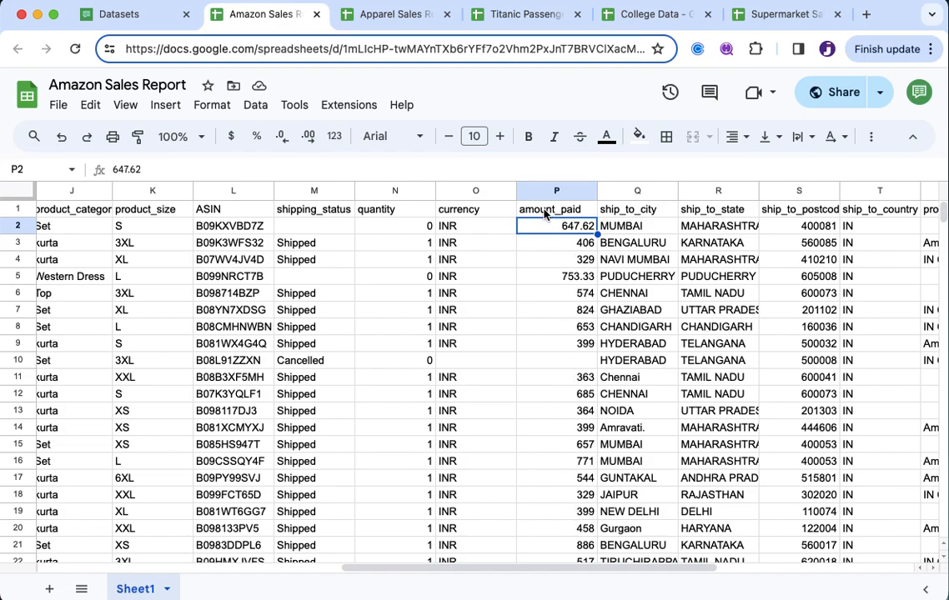
pyautogui.click(557, 208)
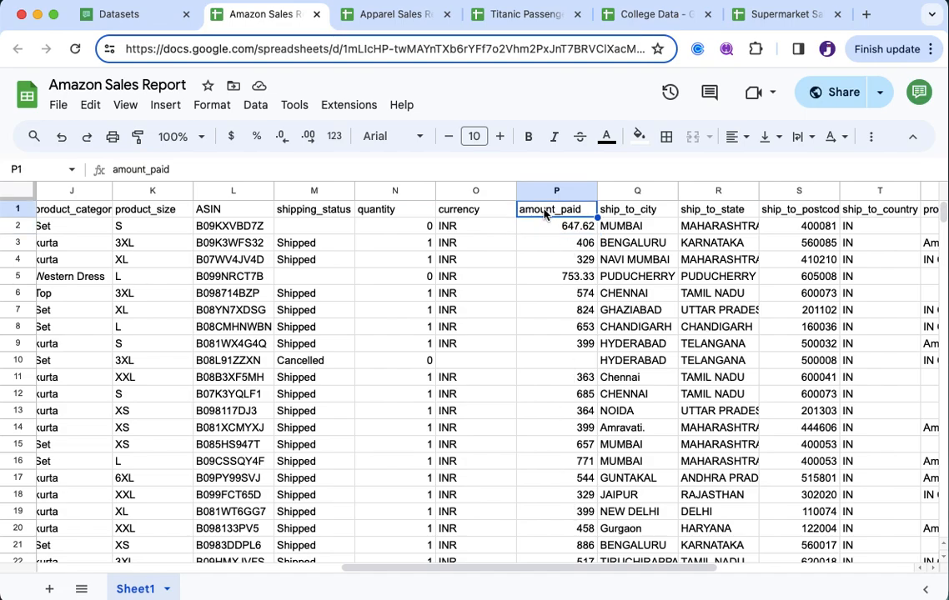
pyautogui.moveTo(620, 227)
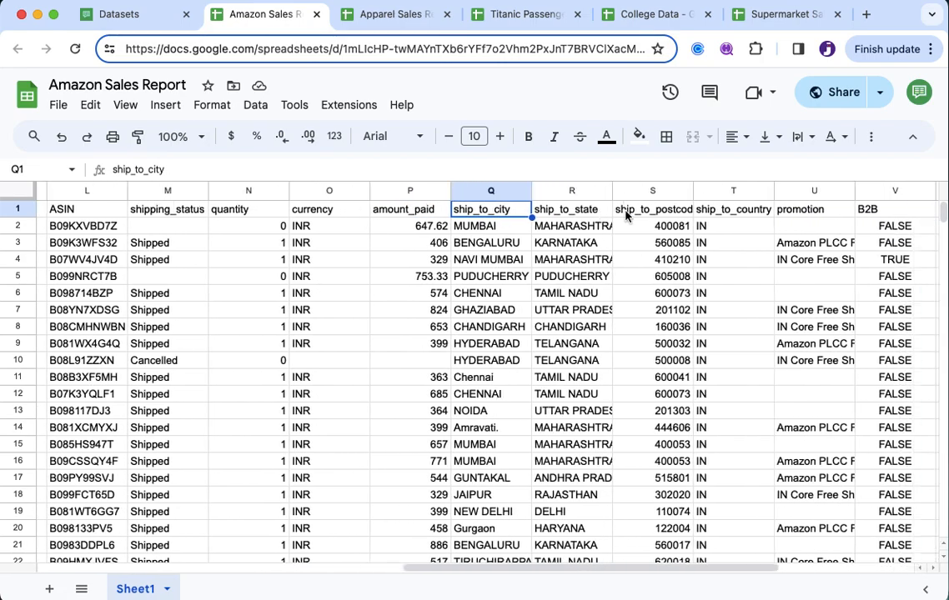
pyautogui.hscroll(3)
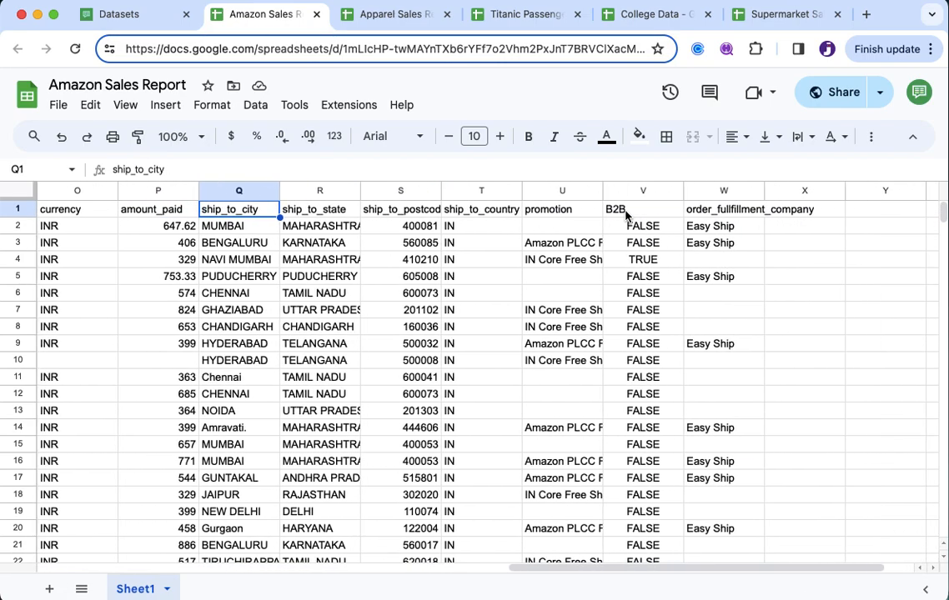
pyautogui.click(547, 210)
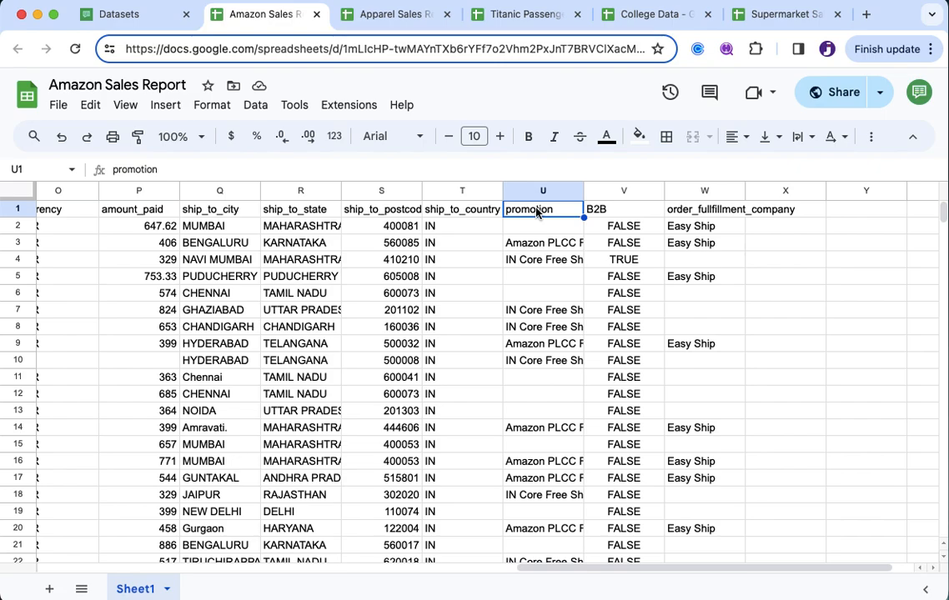
pyautogui.click(623, 208)
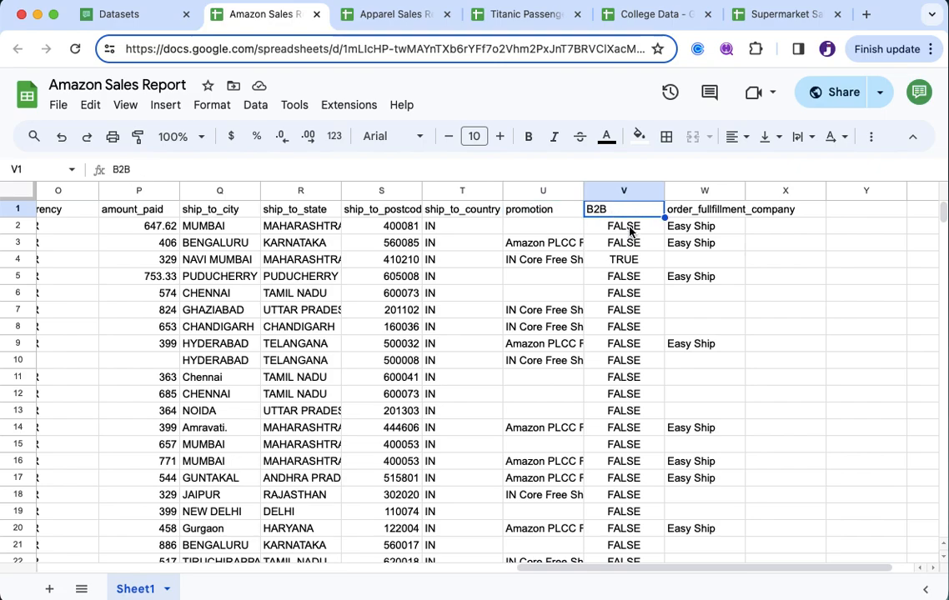
pyautogui.click(624, 227)
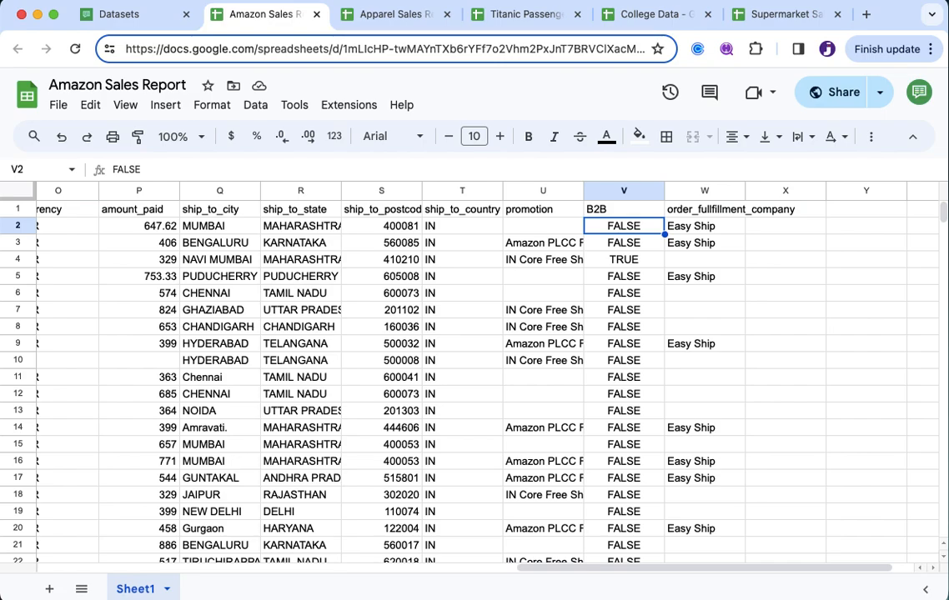
pyautogui.click(624, 243)
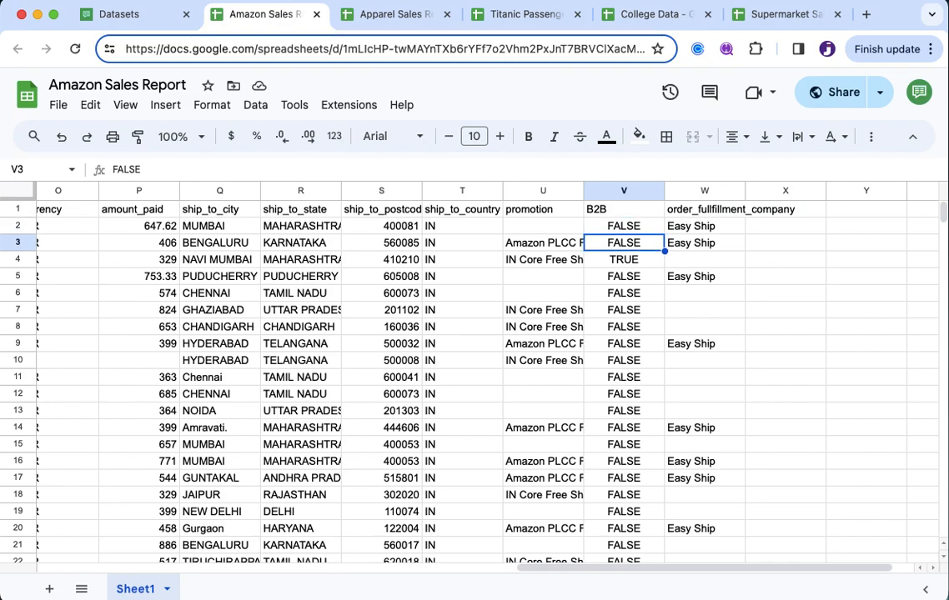
pyautogui.click(623, 227)
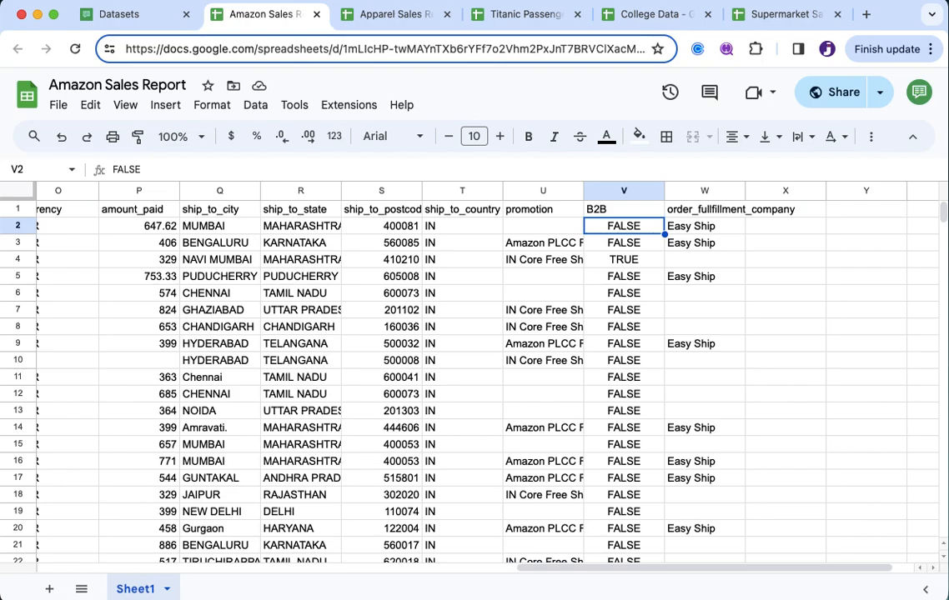
pyautogui.hscroll(-3)
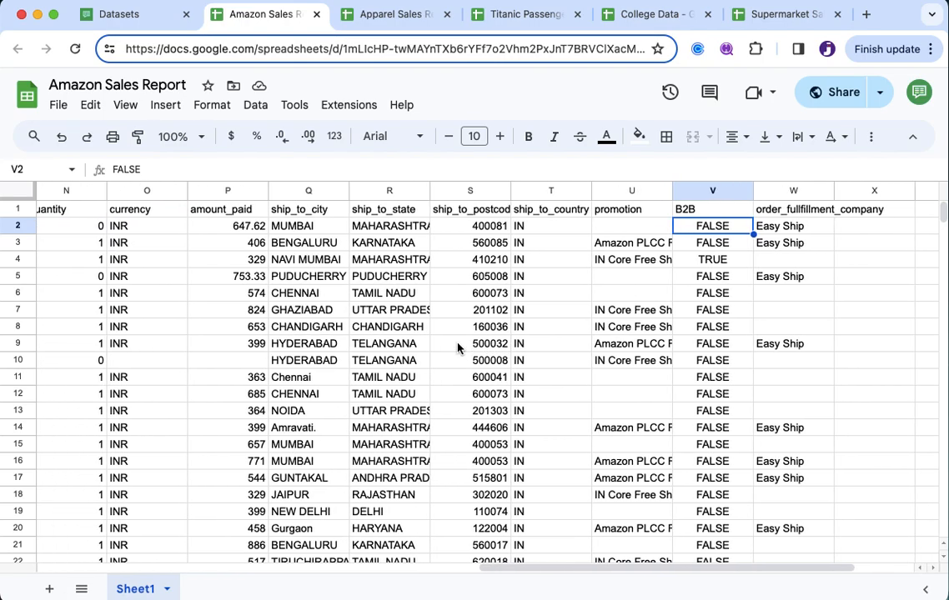
pyautogui.hscroll(-3)
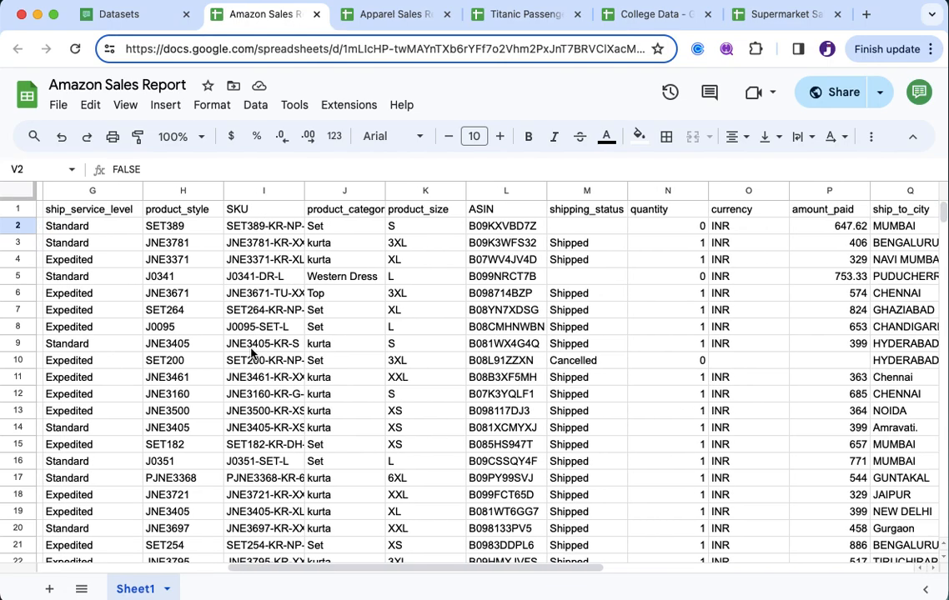
pyautogui.hscroll(-3)
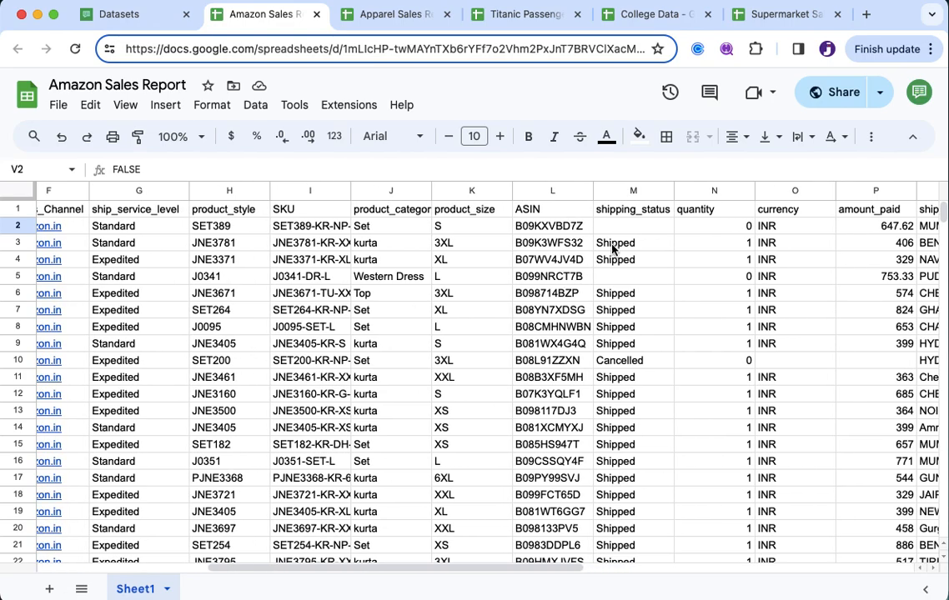
pyautogui.moveTo(637, 247)
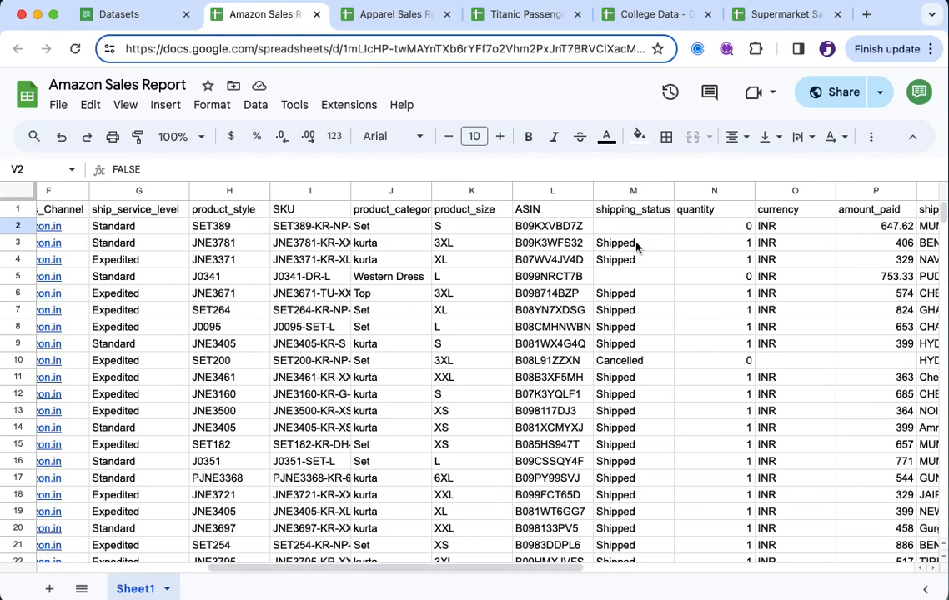
pyautogui.hscroll(-3)
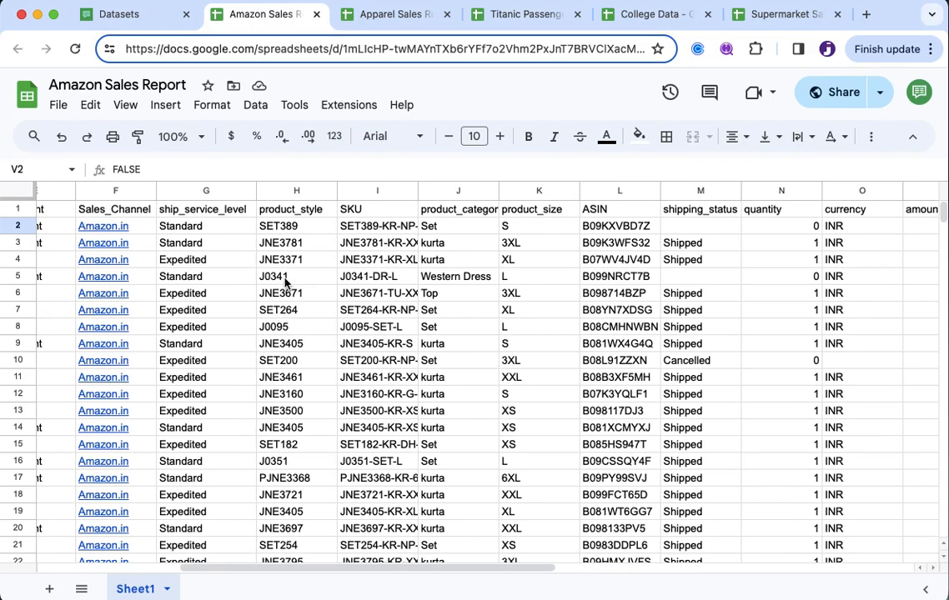
pyautogui.hscroll(3)
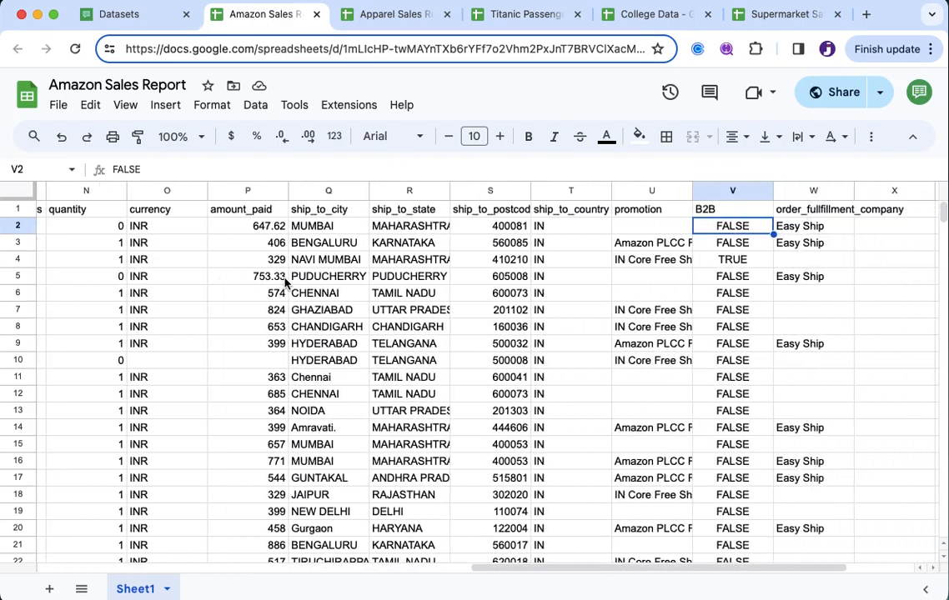
pyautogui.hscroll(-3)
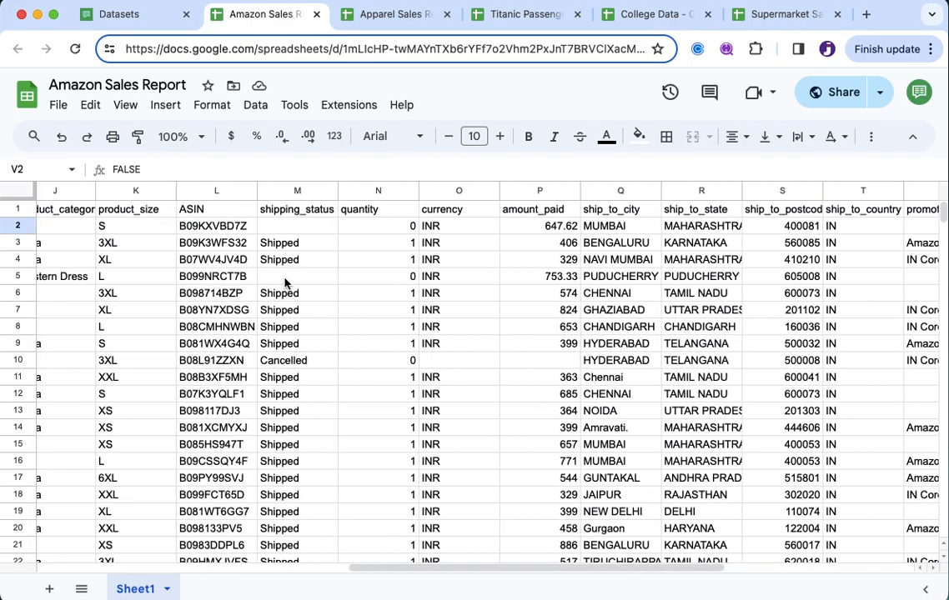
pyautogui.hscroll(-3)
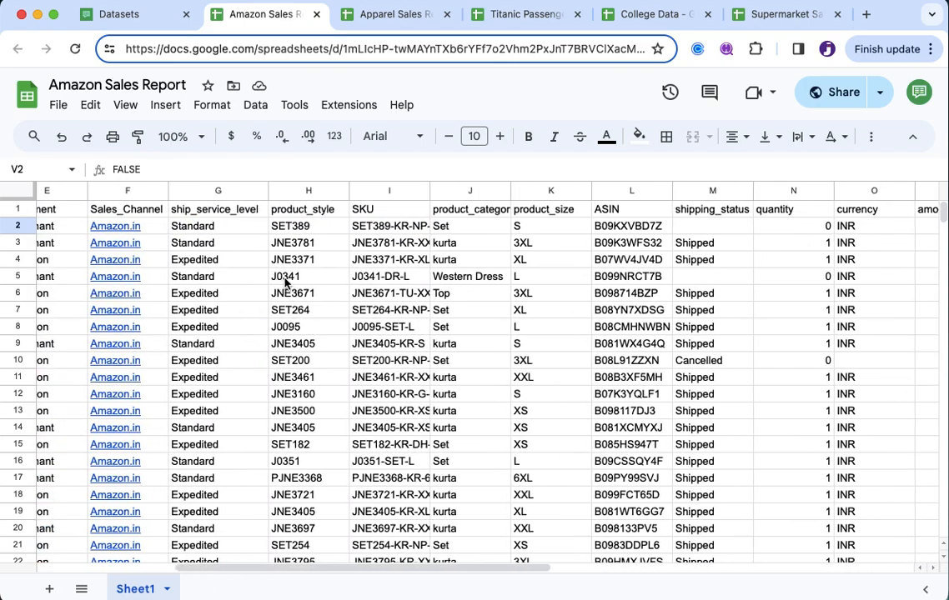
pyautogui.hscroll(-3)
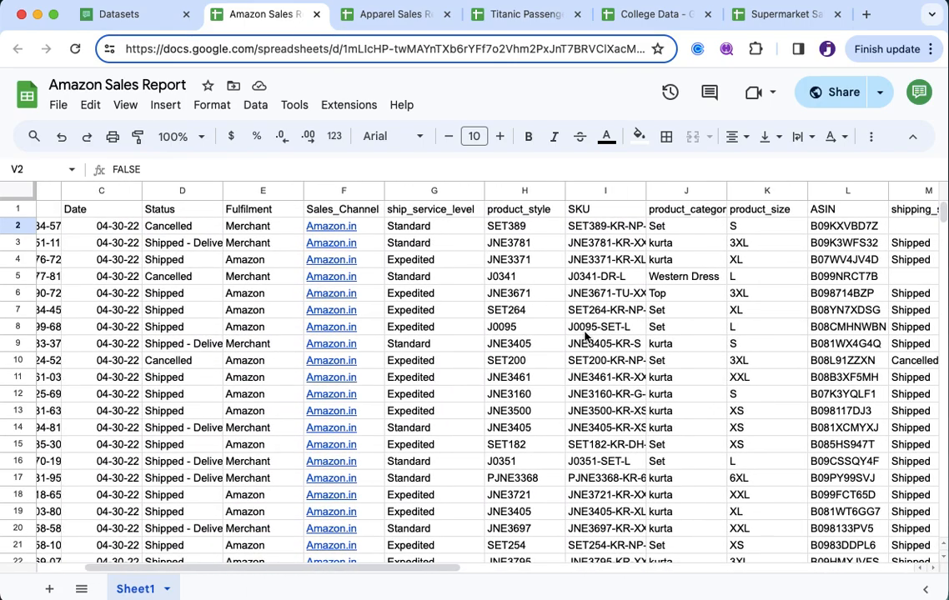
pyautogui.click(392, 13)
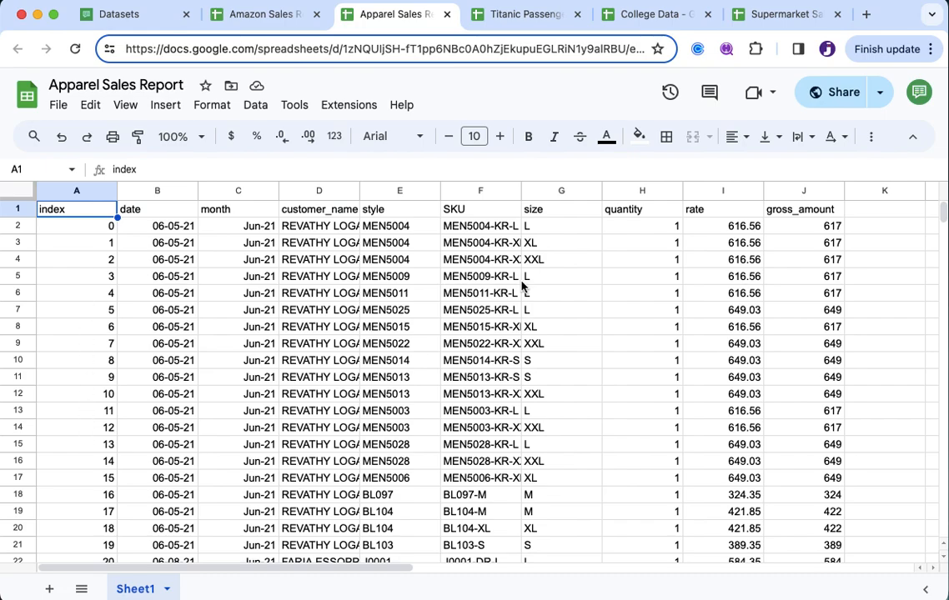
# Scroll right and inspect the size, quantity and rate columns' first values.
pyautogui.hscroll(3)
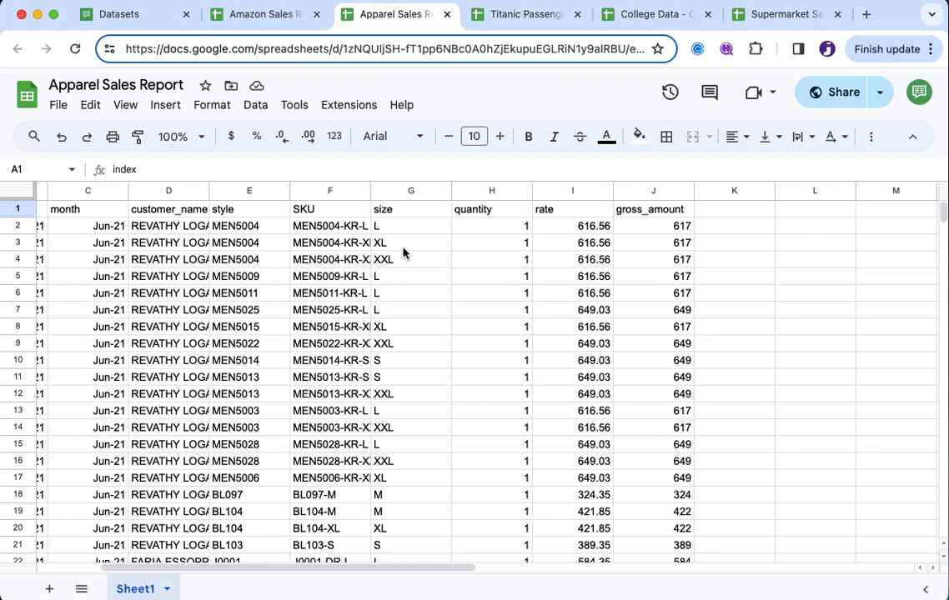
pyautogui.moveTo(392, 250)
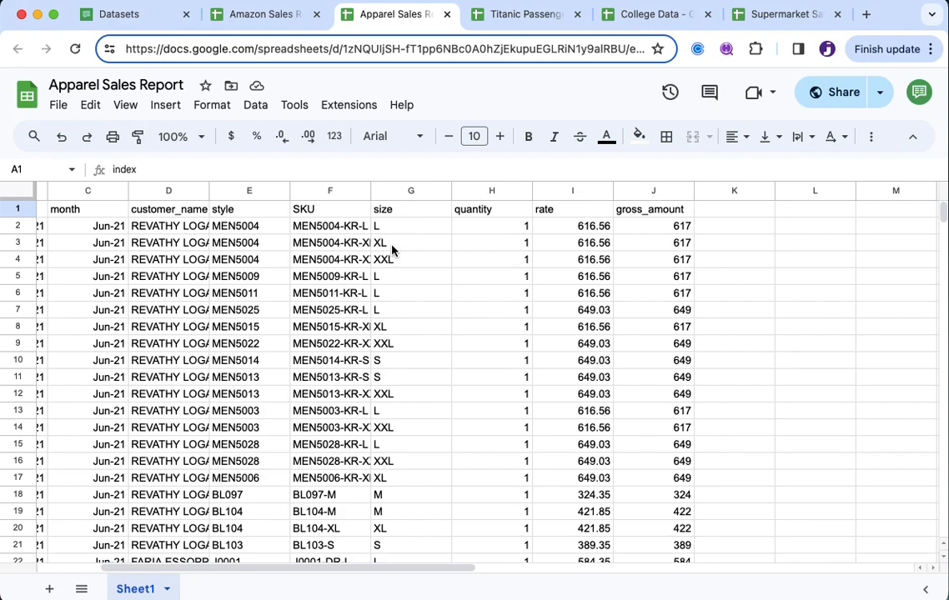
pyautogui.click(411, 209)
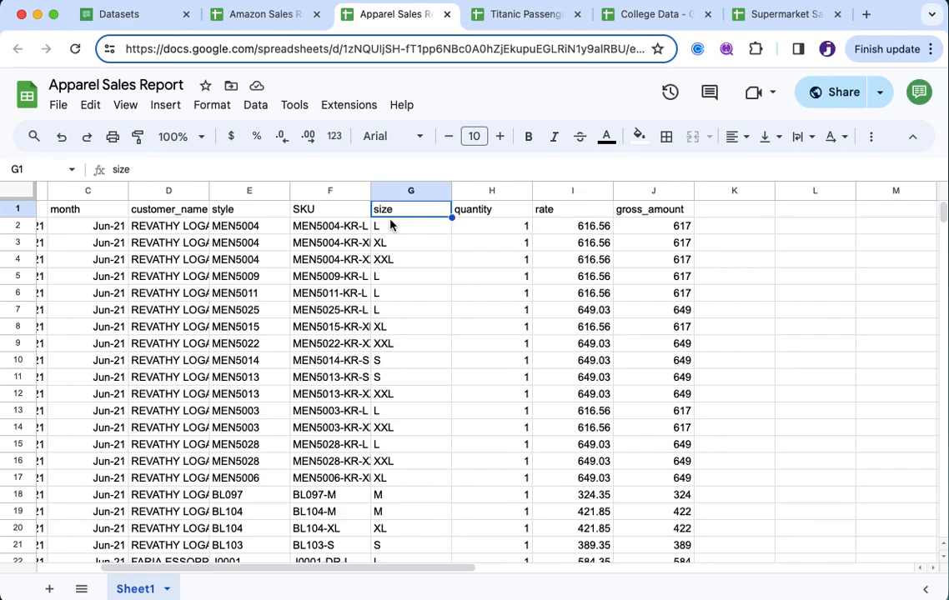
pyautogui.moveTo(400, 477)
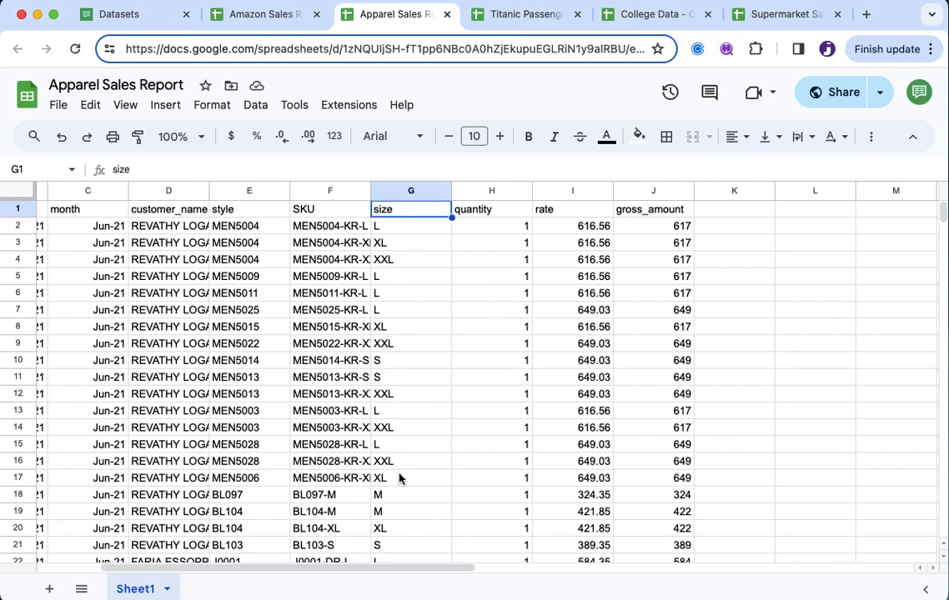
pyautogui.click(490, 227)
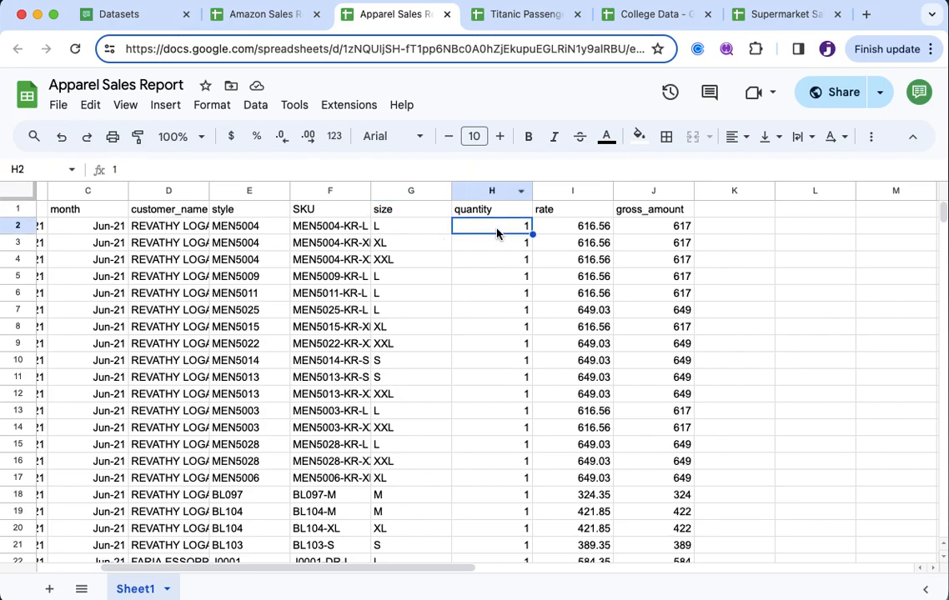
pyautogui.click(574, 227)
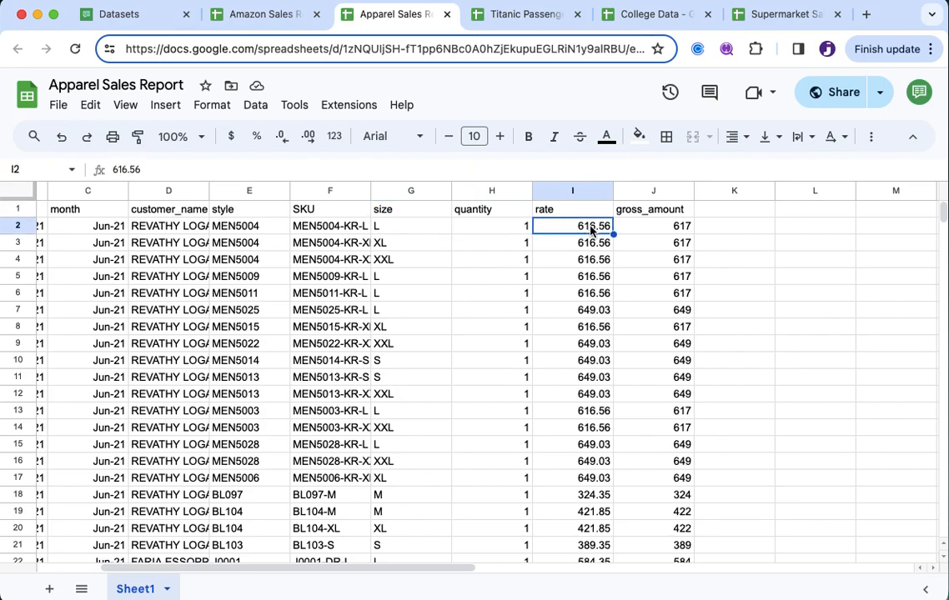
# Rename the rate header in I1 to retail_price and check a gross_amount value.
pyautogui.click(572, 210)
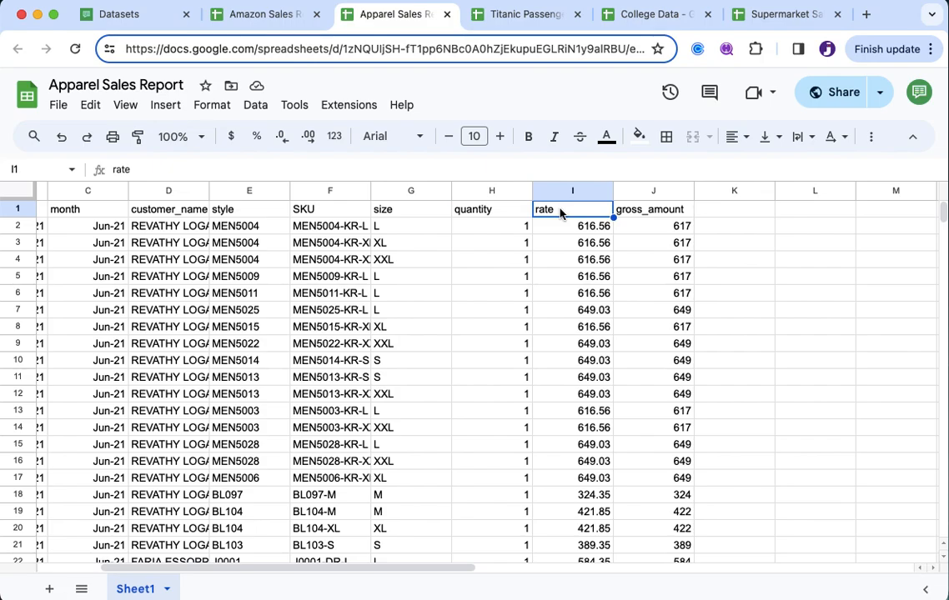
pyautogui.write('pric')
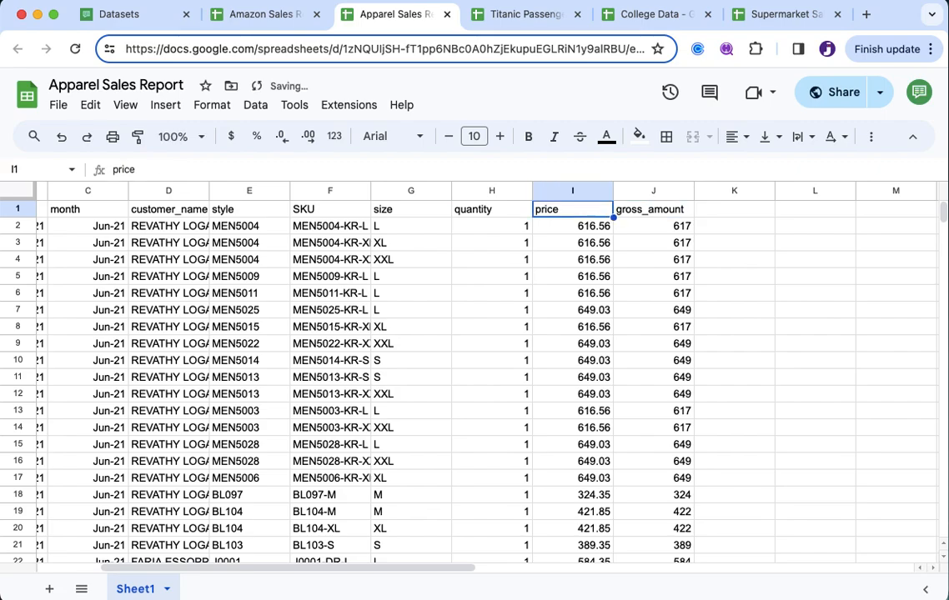
pyautogui.write('retail')
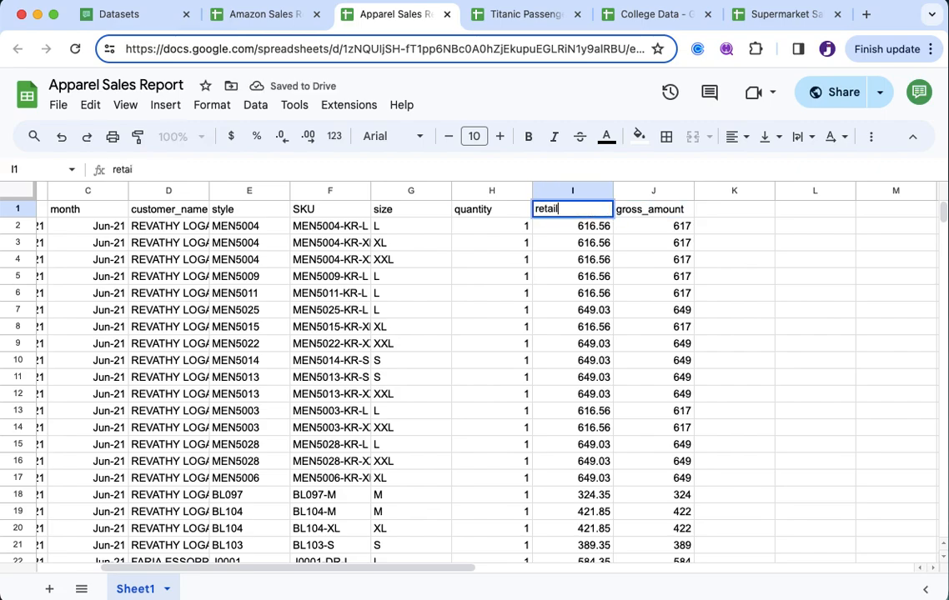
pyautogui.write('_price')
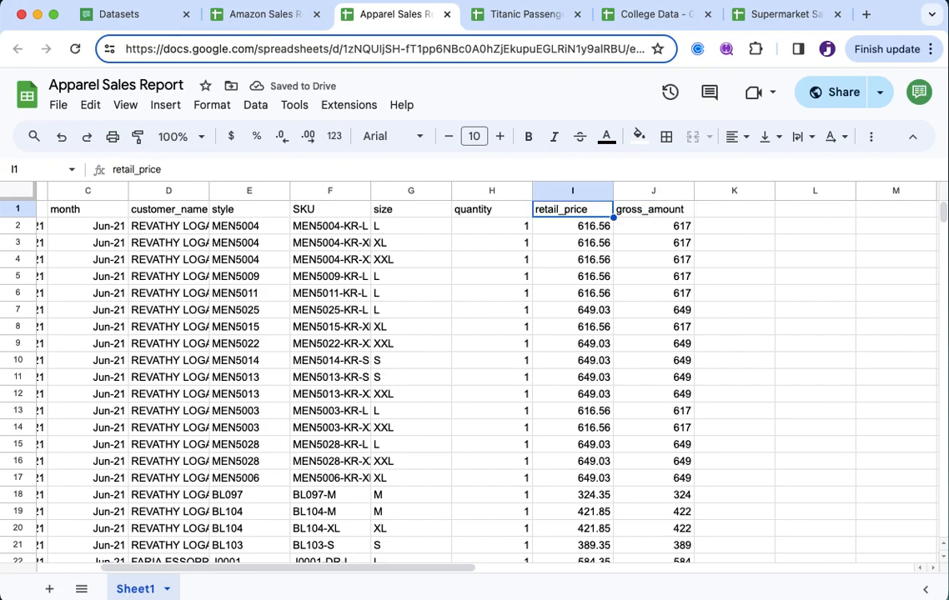
pyautogui.click(654, 225)
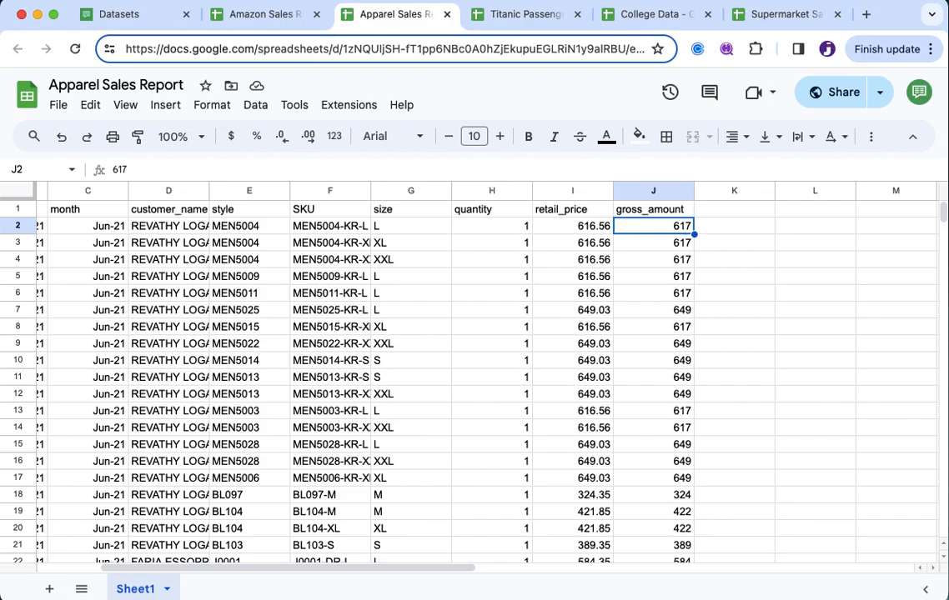
pyautogui.click(653, 293)
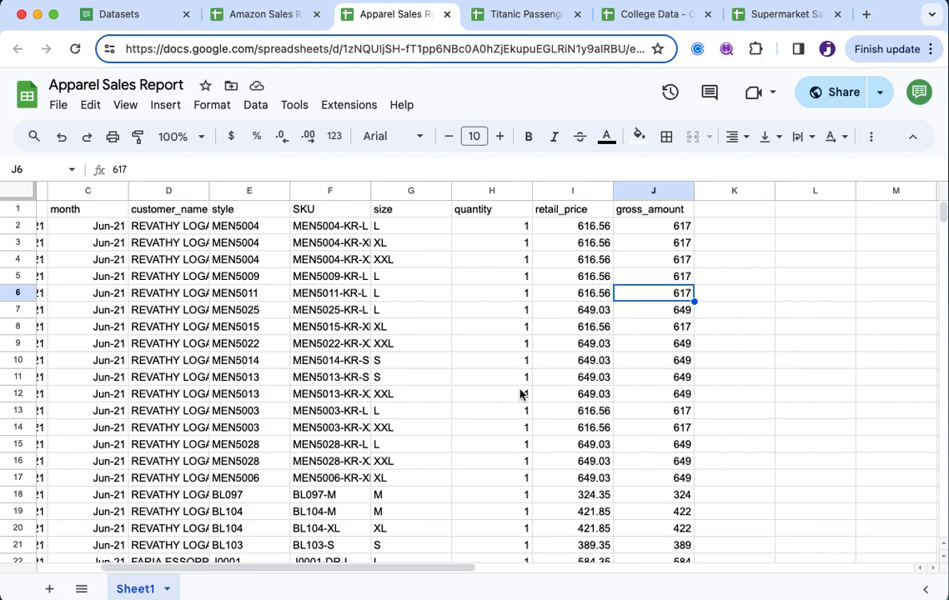
pyautogui.moveTo(524, 13)
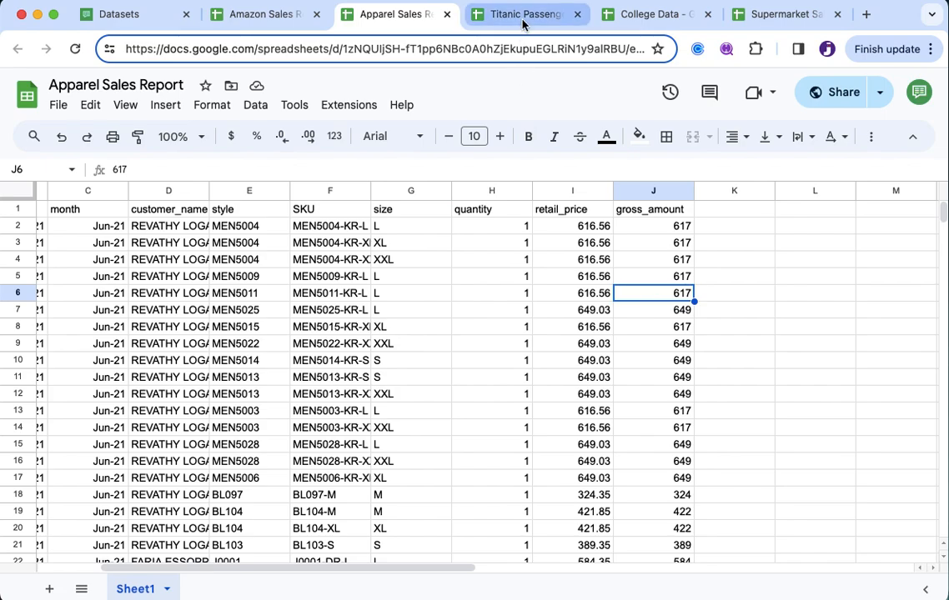
pyautogui.moveTo(523, 13)
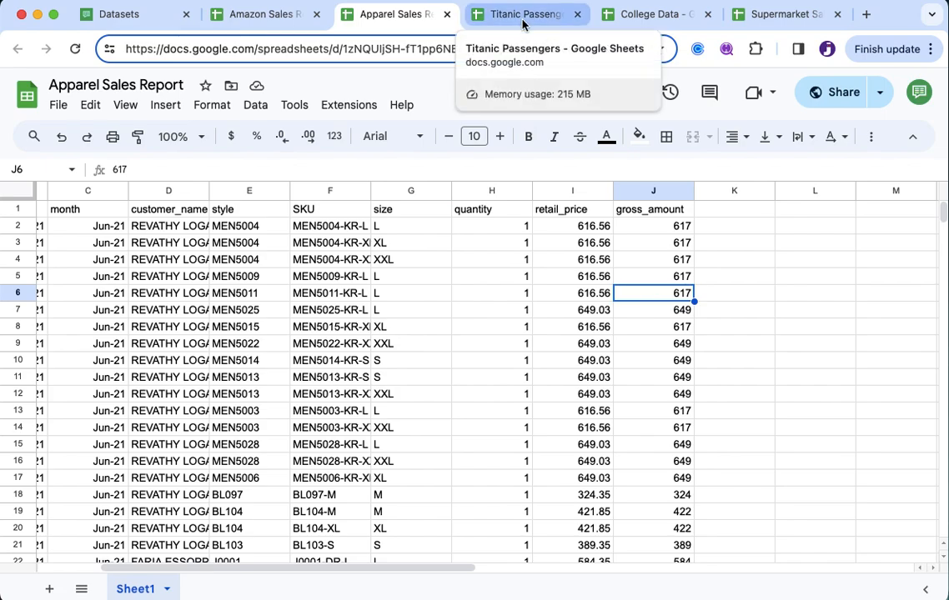
# Switch to the Titanic Passengers sheet and scroll right through its columns.
pyautogui.click(523, 14)
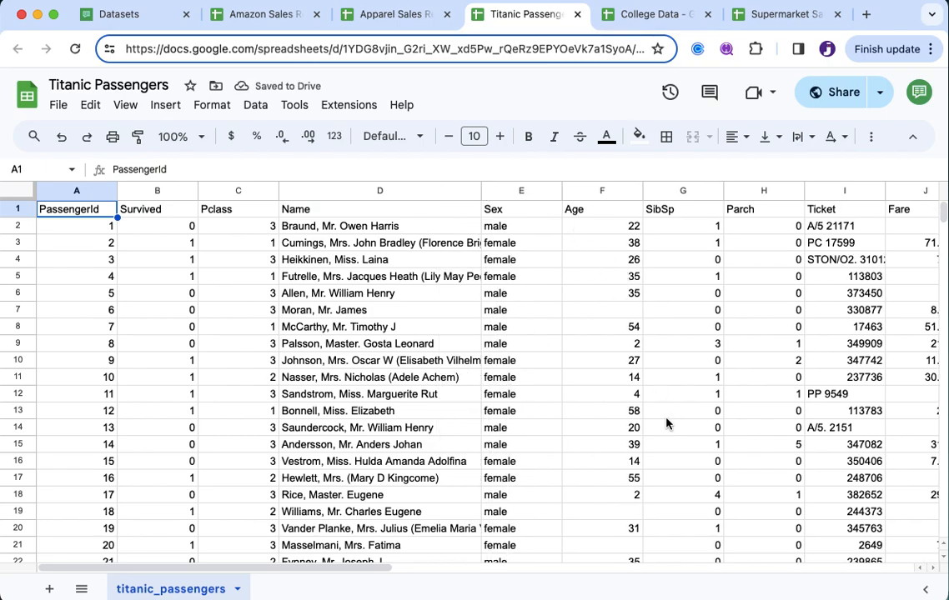
pyautogui.hscroll(3)
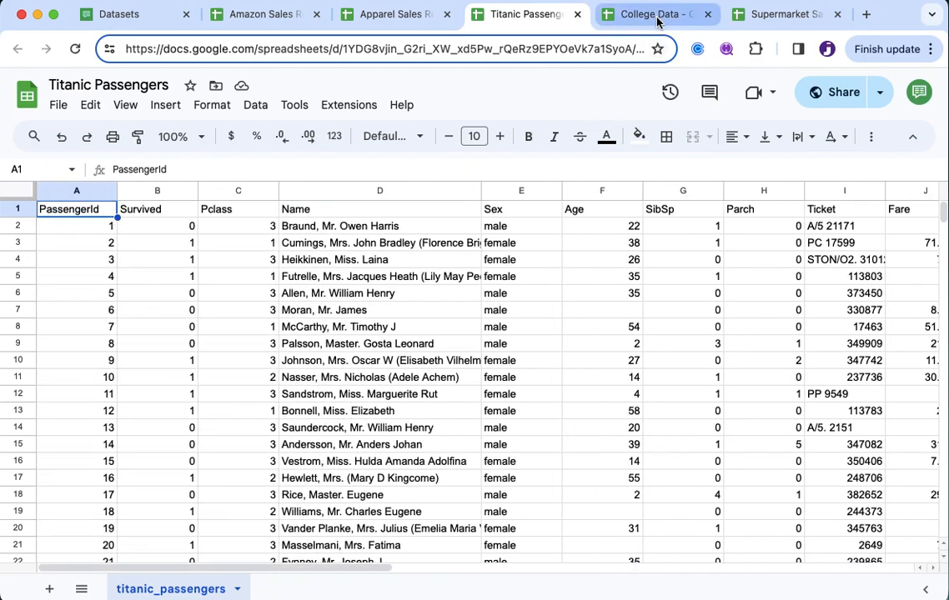
pyautogui.click(657, 14)
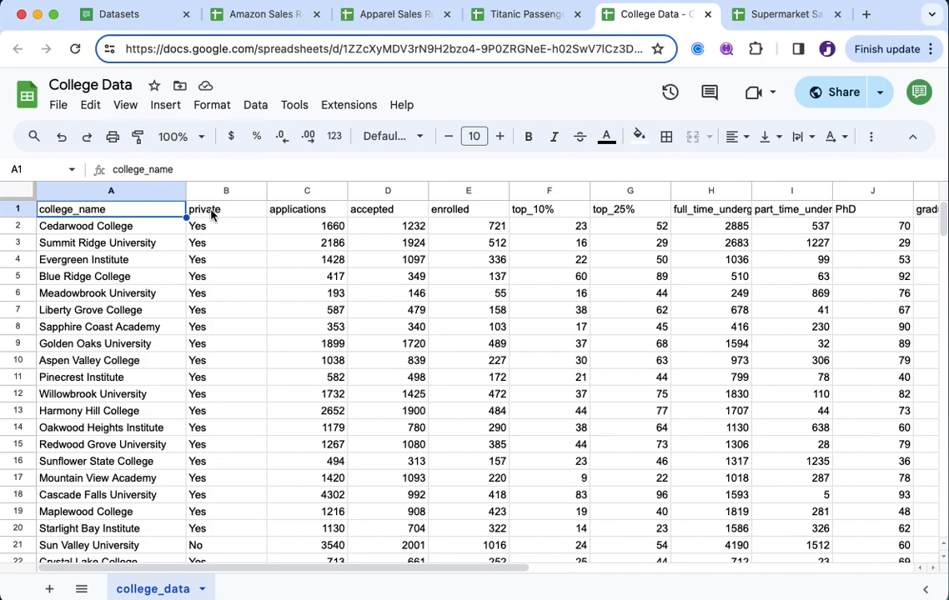
pyautogui.moveTo(323, 240)
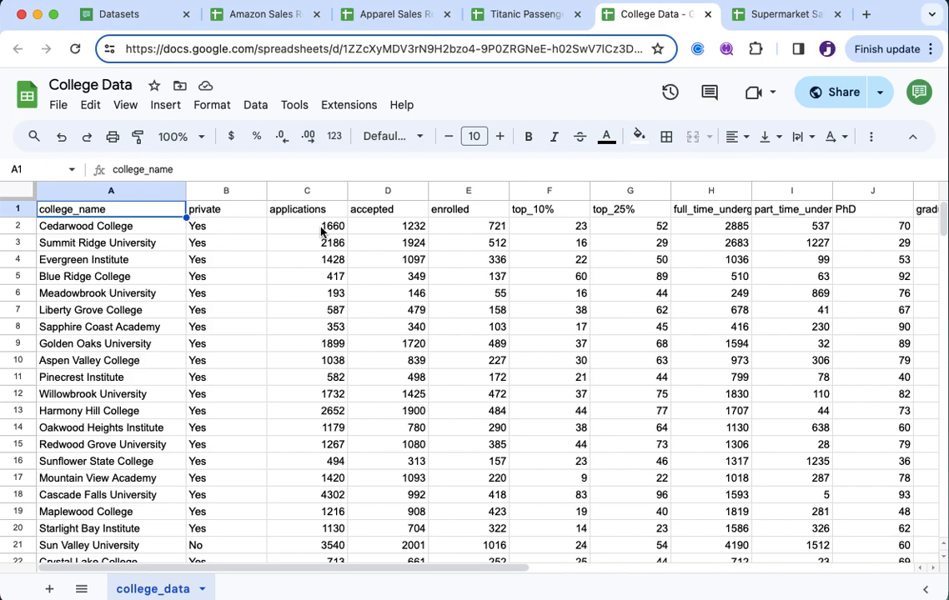
pyautogui.moveTo(491, 227)
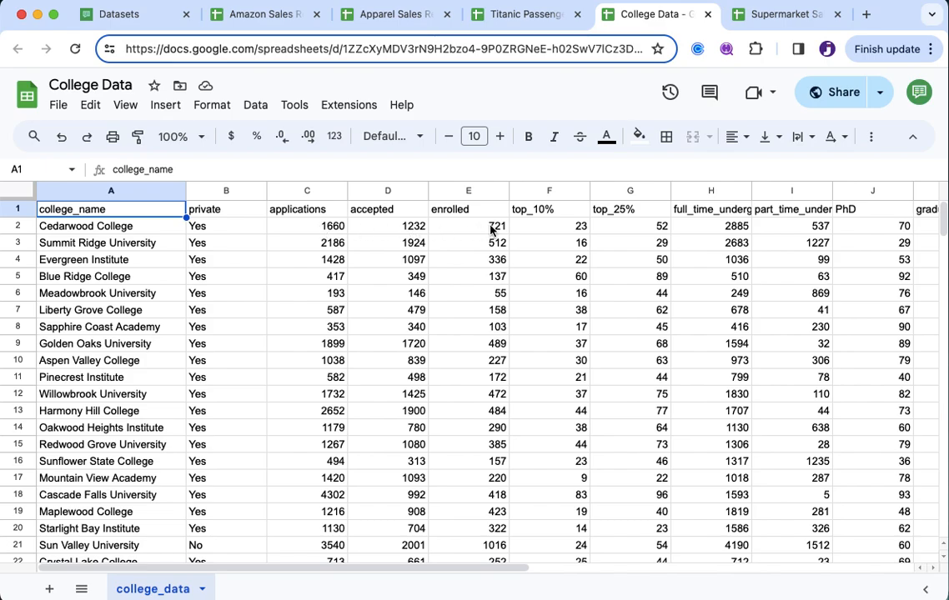
pyautogui.hscroll(3)
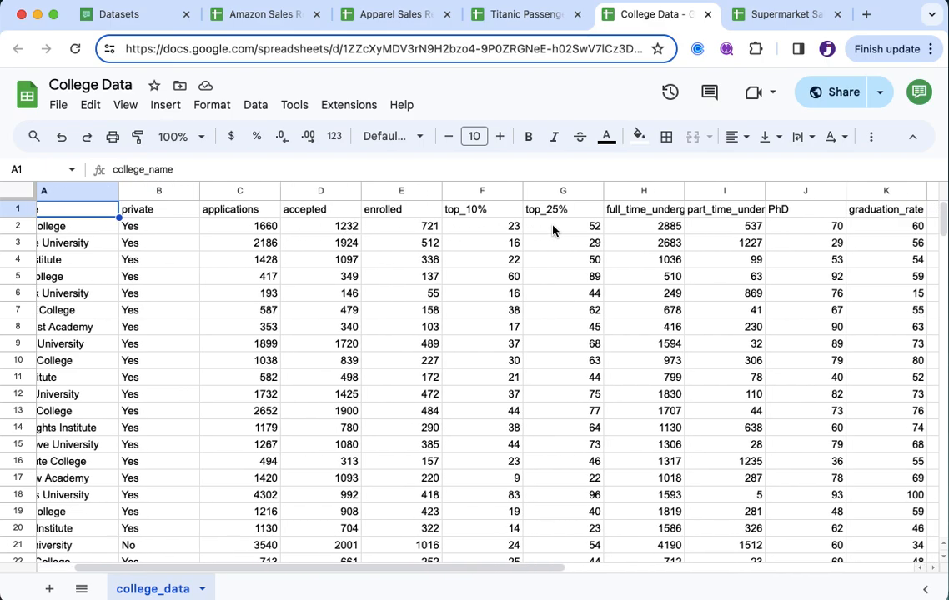
pyautogui.moveTo(117, 190); pyautogui.dragTo(197, 190)
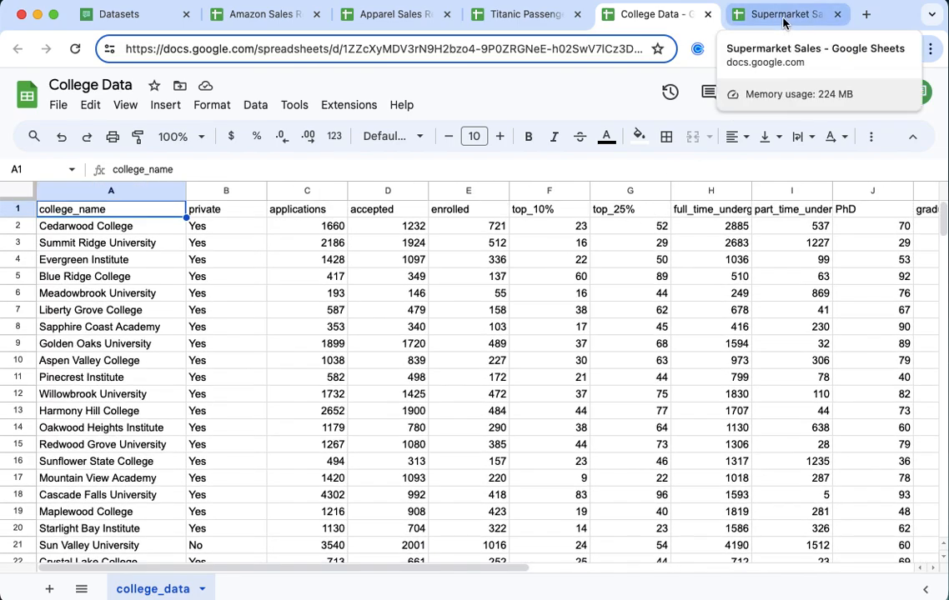
# Switch to the Supermarket Sales sheet and browse its columns through gross_income and back.
pyautogui.click(783, 13)
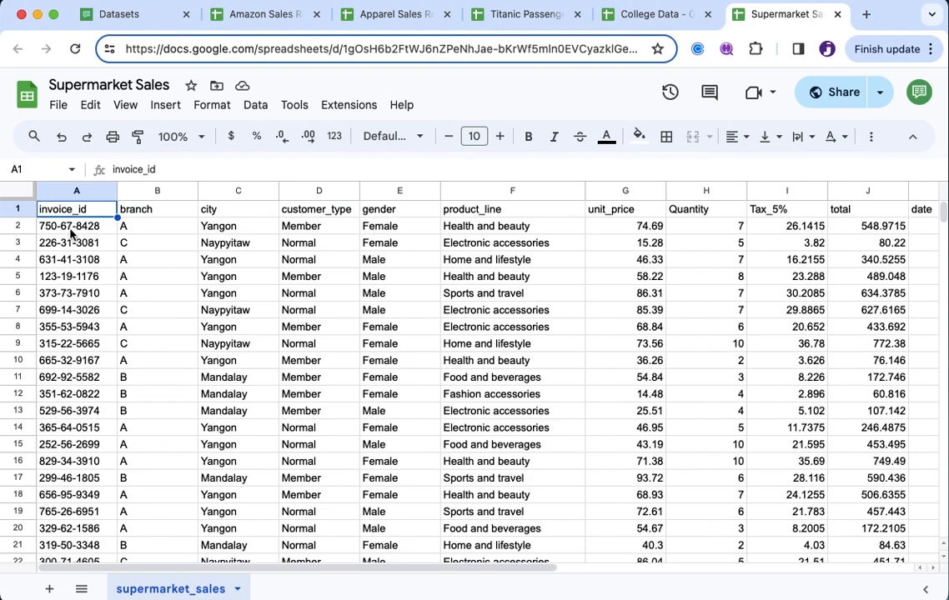
pyautogui.moveTo(296, 330)
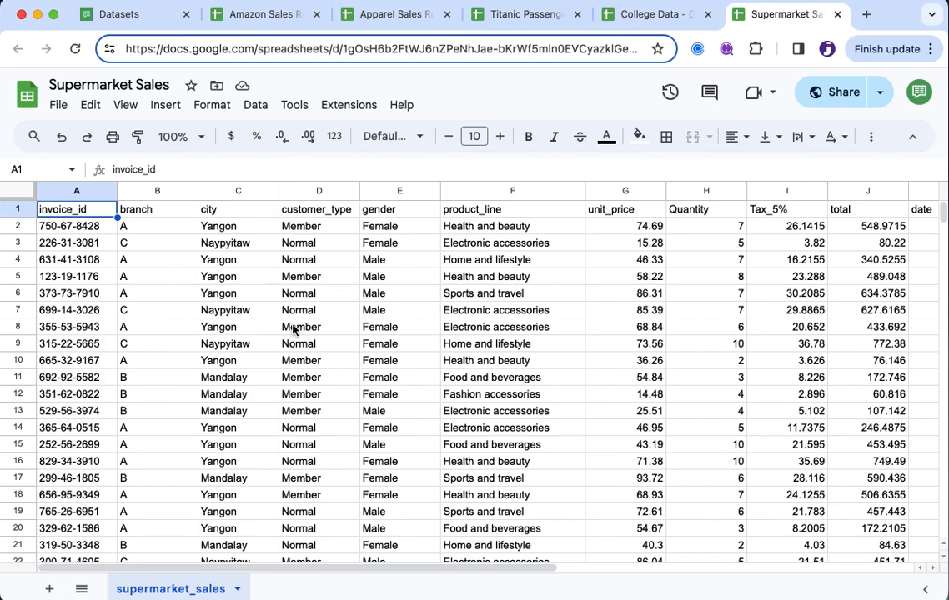
pyautogui.hscroll(3)
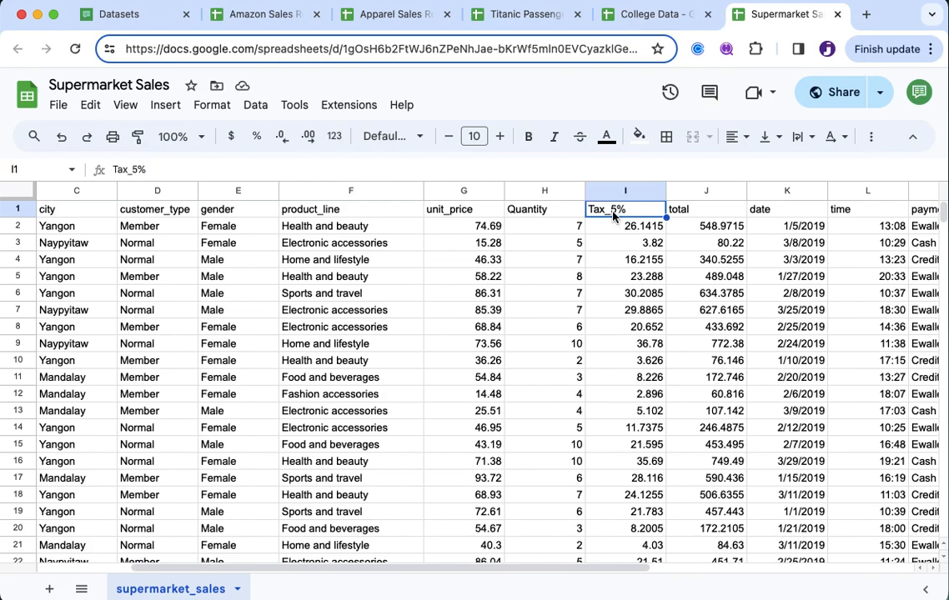
pyautogui.hscroll(3)
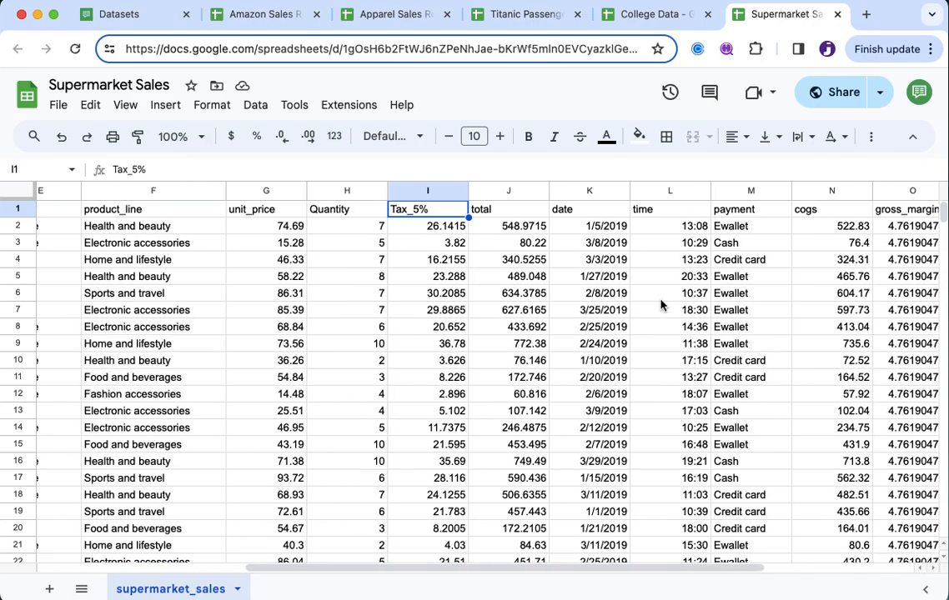
pyautogui.hscroll(3)
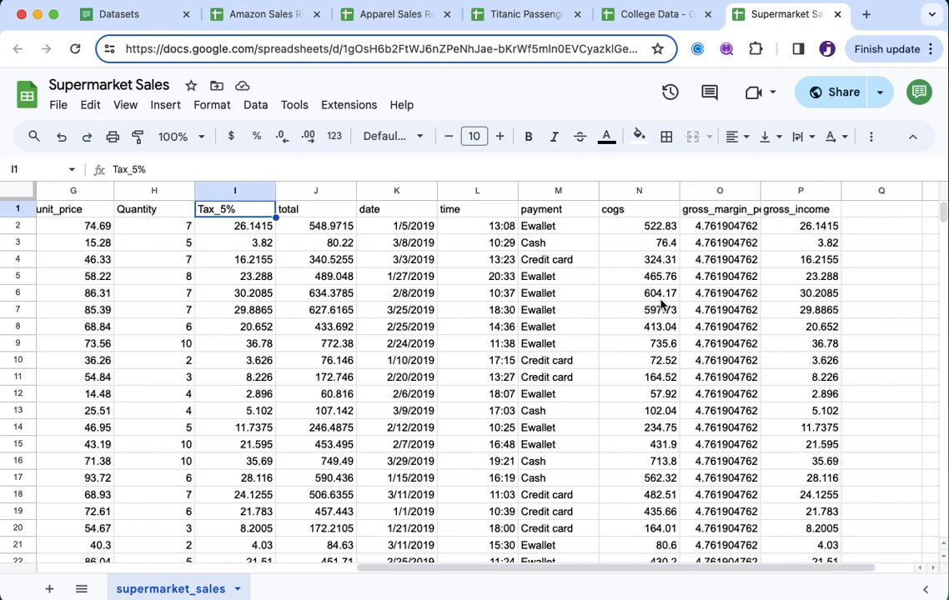
pyautogui.hscroll(-3)
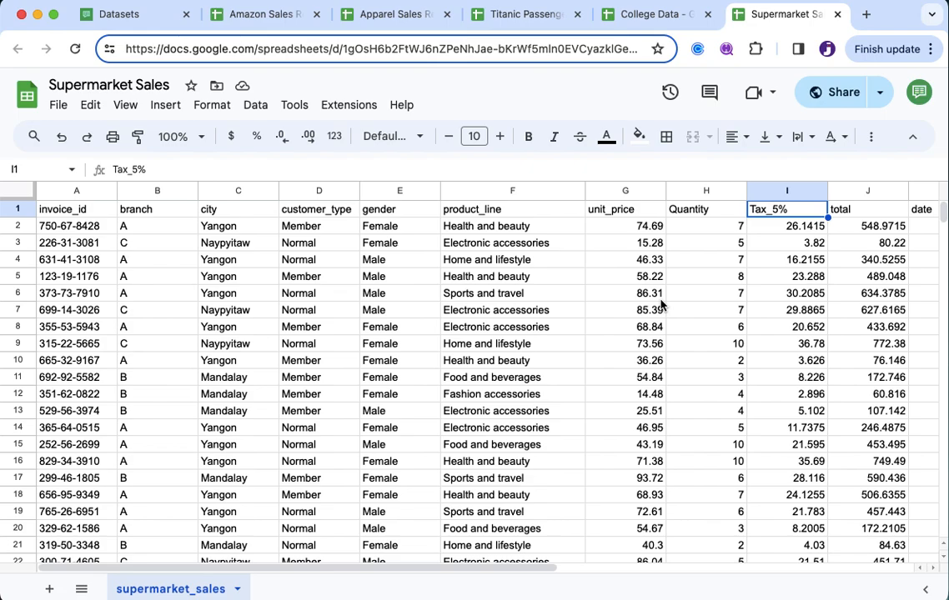
# Return to the Botsheets Datasets documentation tab.
pyautogui.click(120, 14)
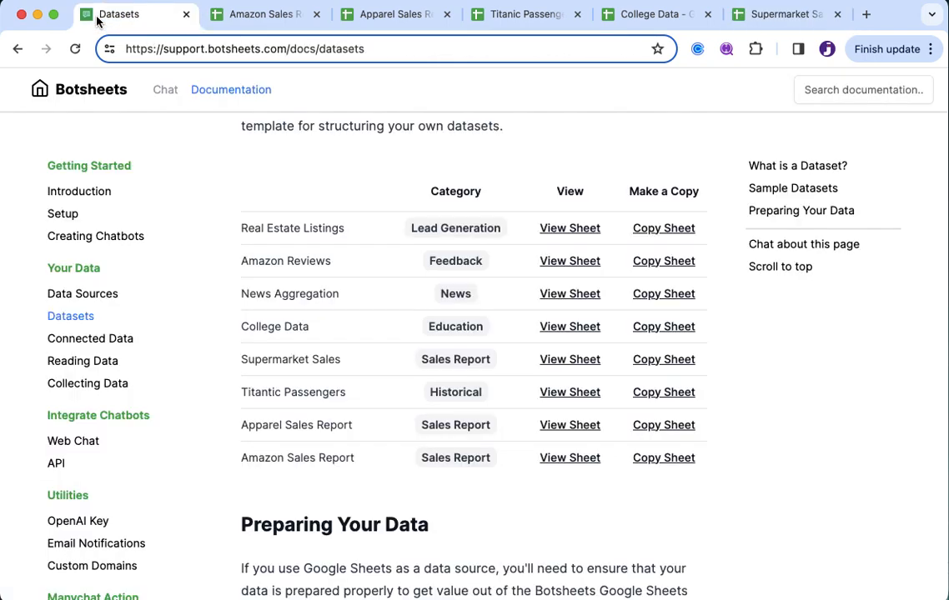
pyautogui.moveTo(350, 308)
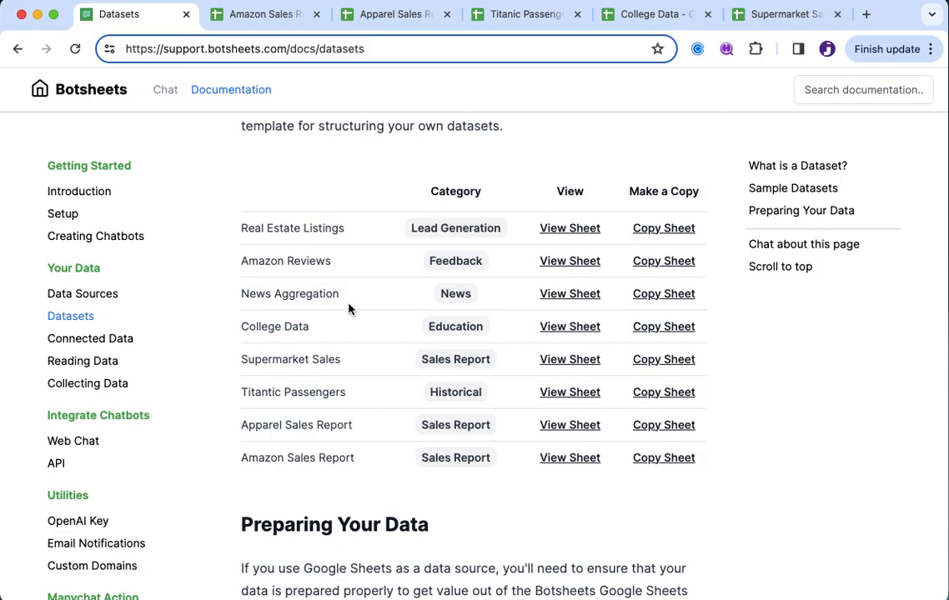
# Open the Data Sources page and read through its PDF, web, manual input and Google Sheets sections.
pyautogui.click(84, 293)
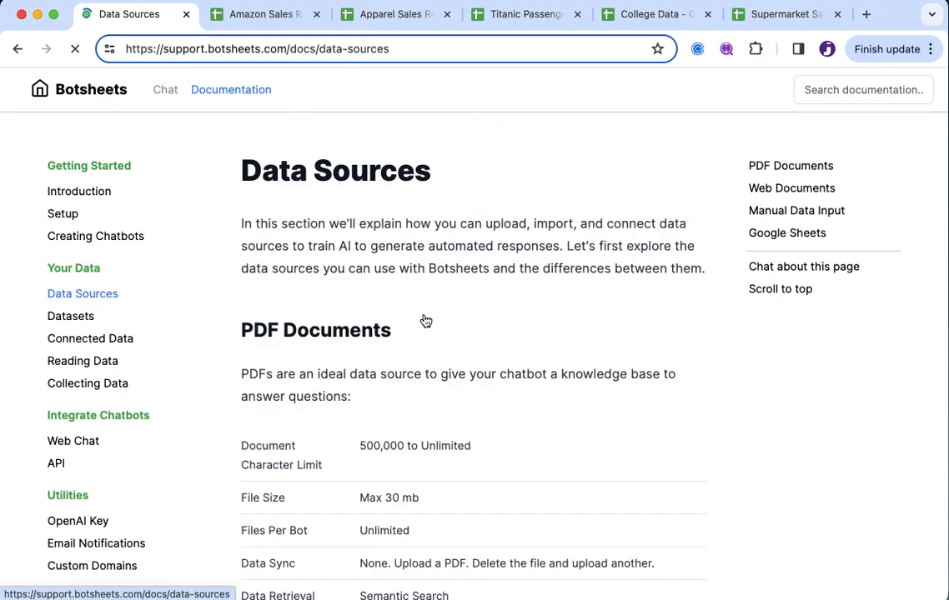
pyautogui.scroll(-3)
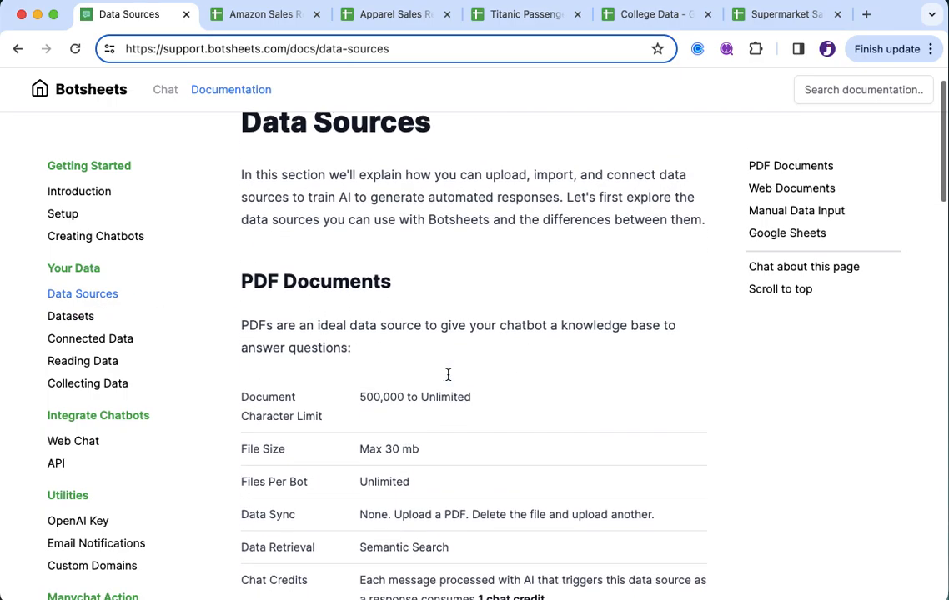
pyautogui.scroll(-3)
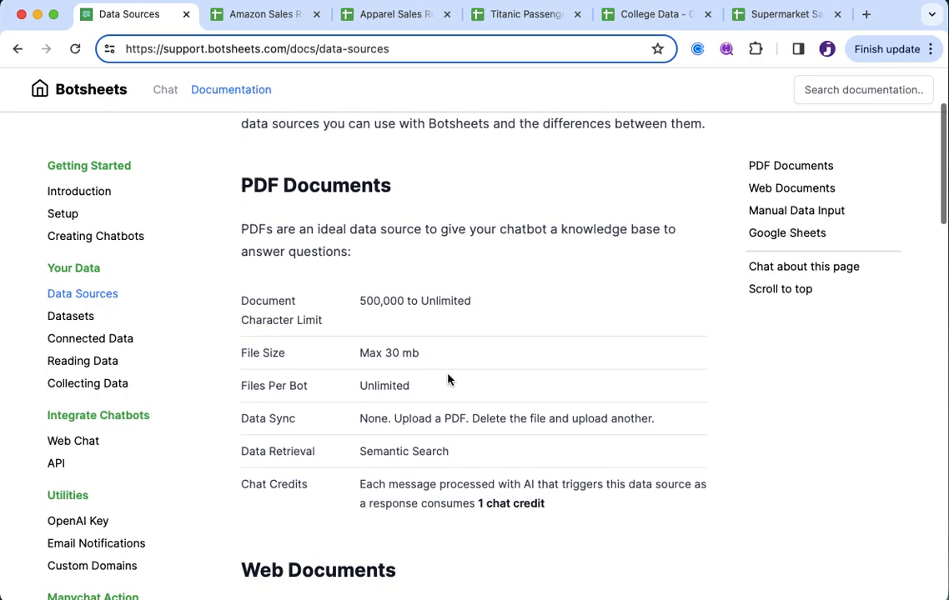
pyautogui.scroll(-3)
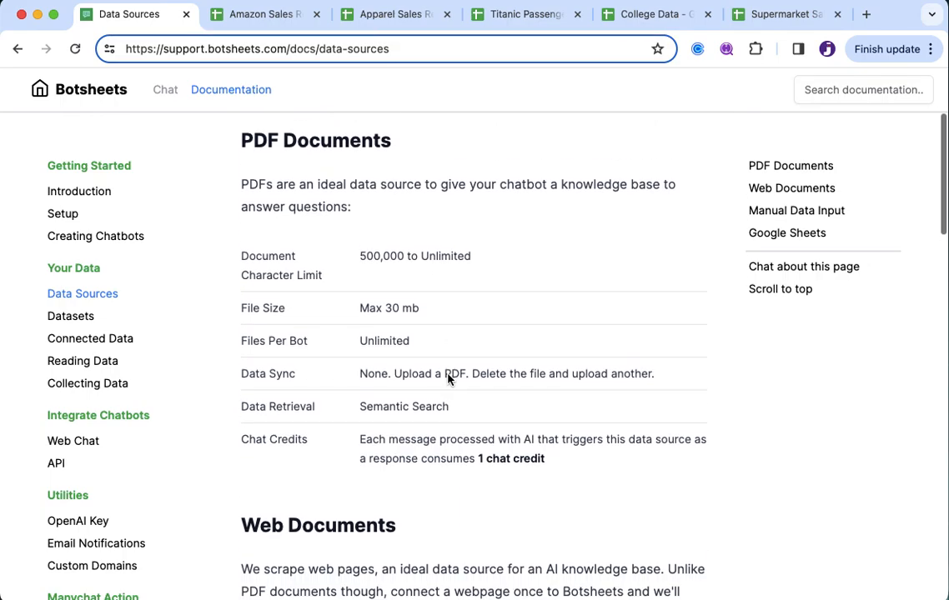
pyautogui.scroll(-3)
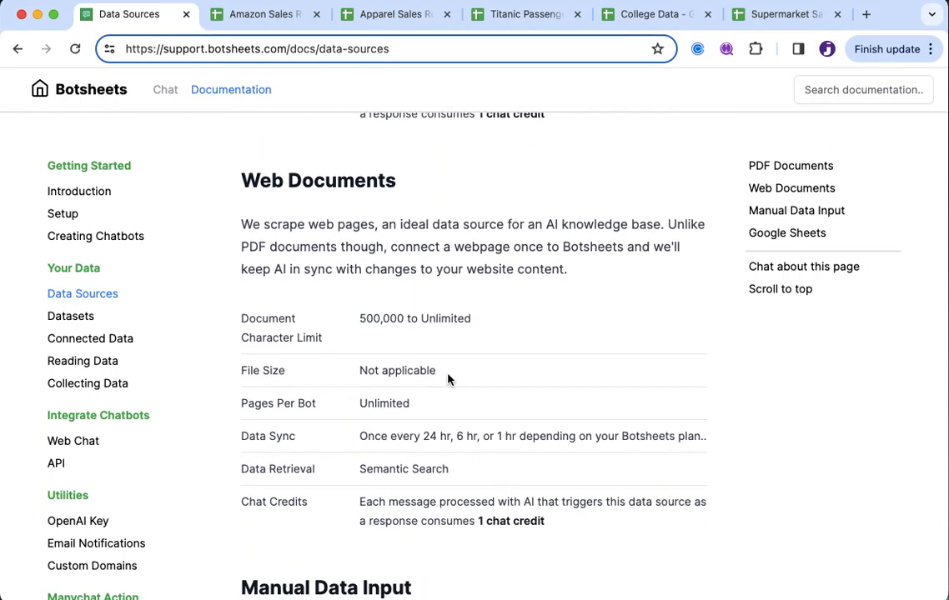
pyautogui.scroll(-3)
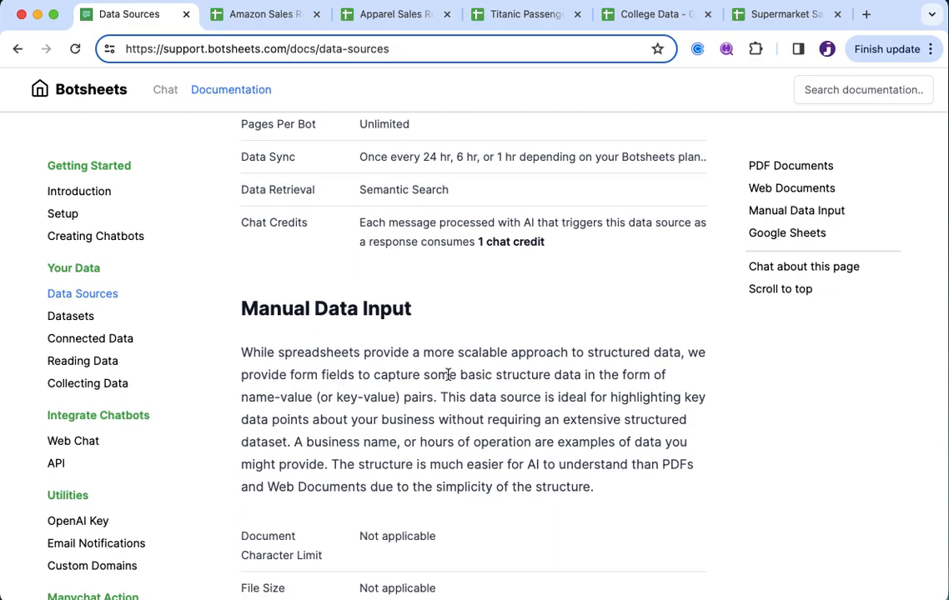
pyautogui.scroll(-3)
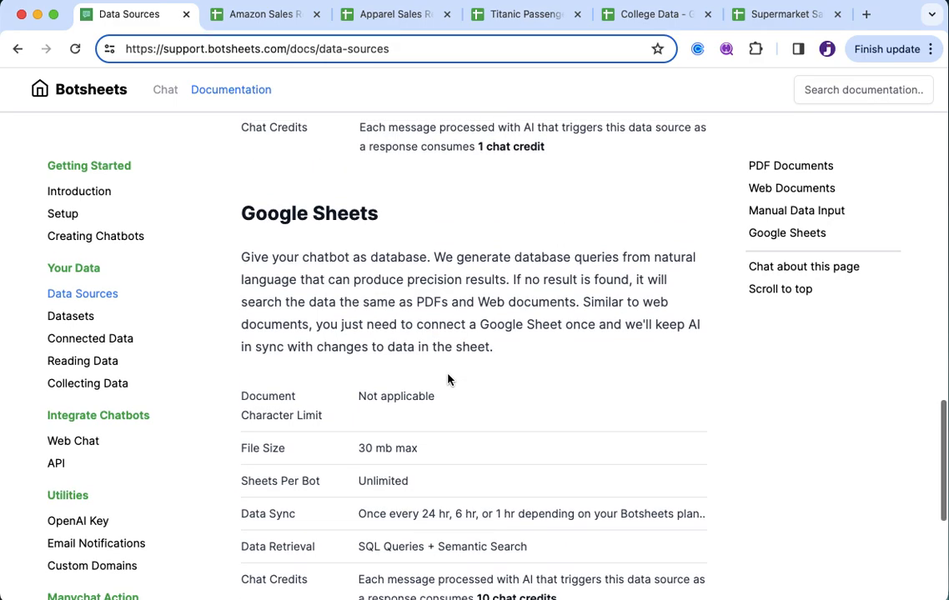
pyautogui.scroll(3)
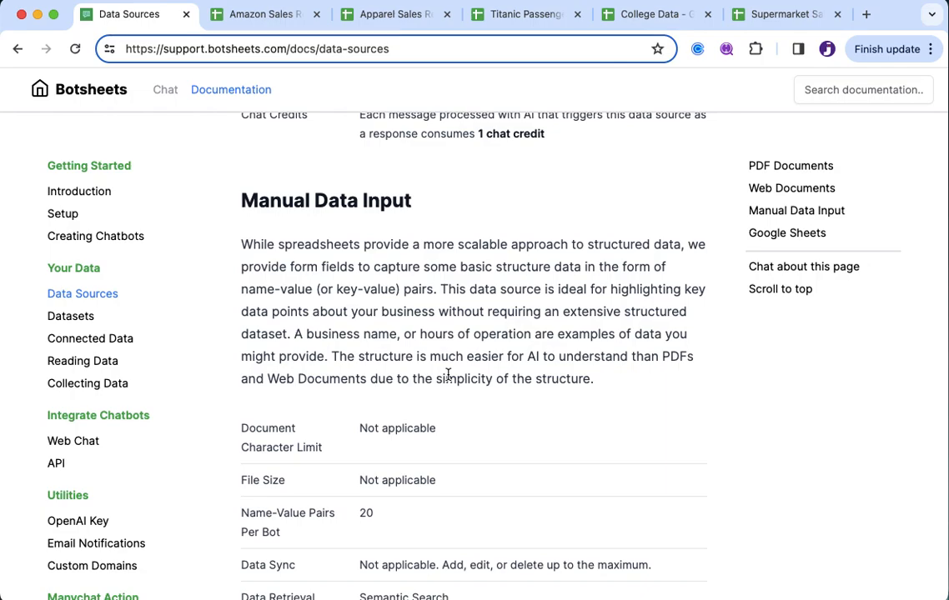
pyautogui.scroll(3)
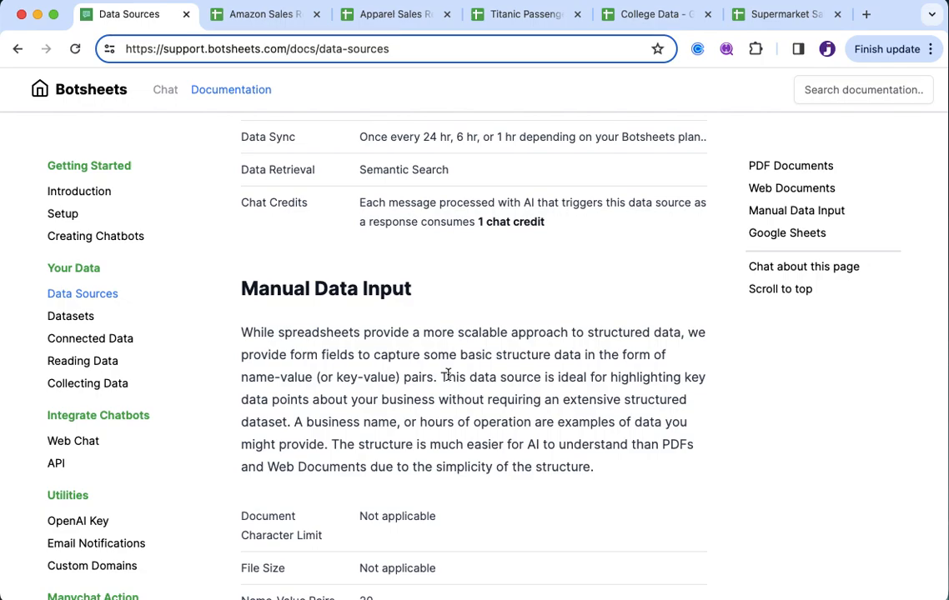
pyautogui.scroll(-3)
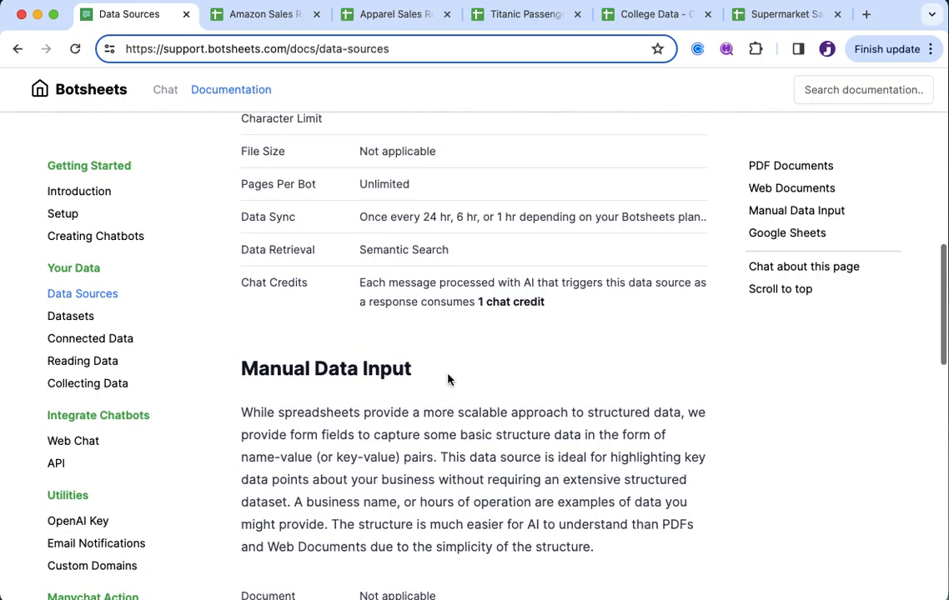
pyautogui.scroll(3)
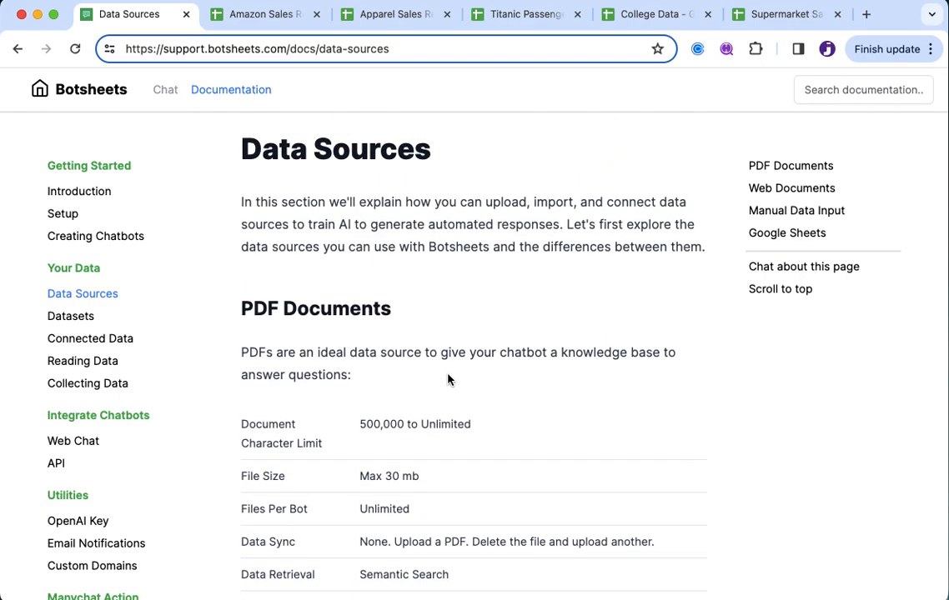
pyautogui.scroll(-3)
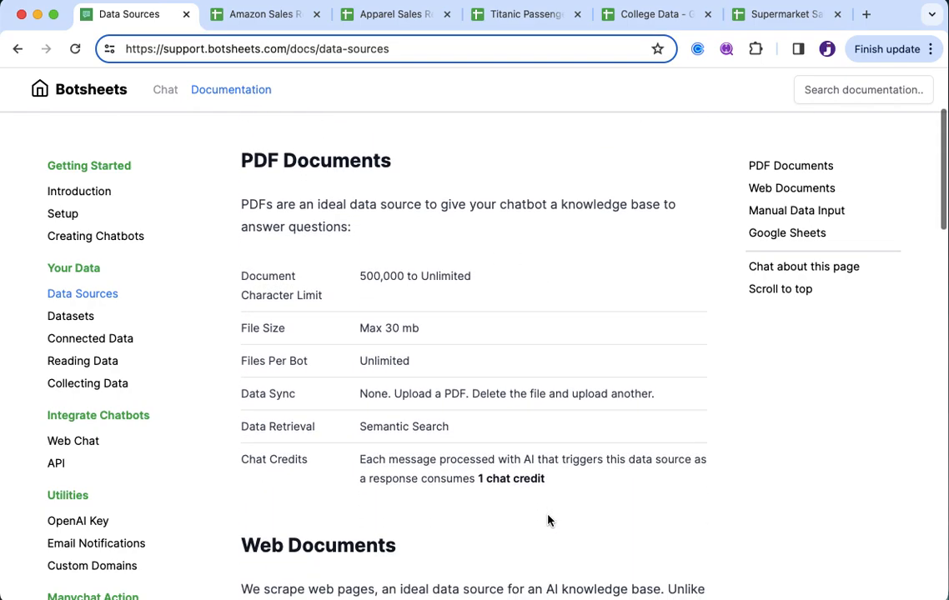
pyautogui.scroll(-3)
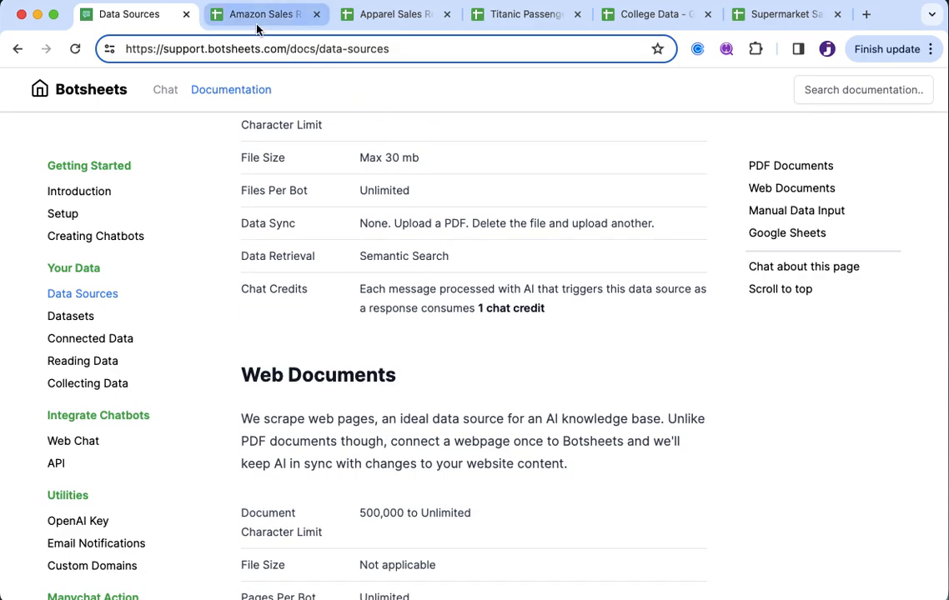
# Switch back to the Amazon Sales Report spreadsheet tab.
pyautogui.click(265, 13)
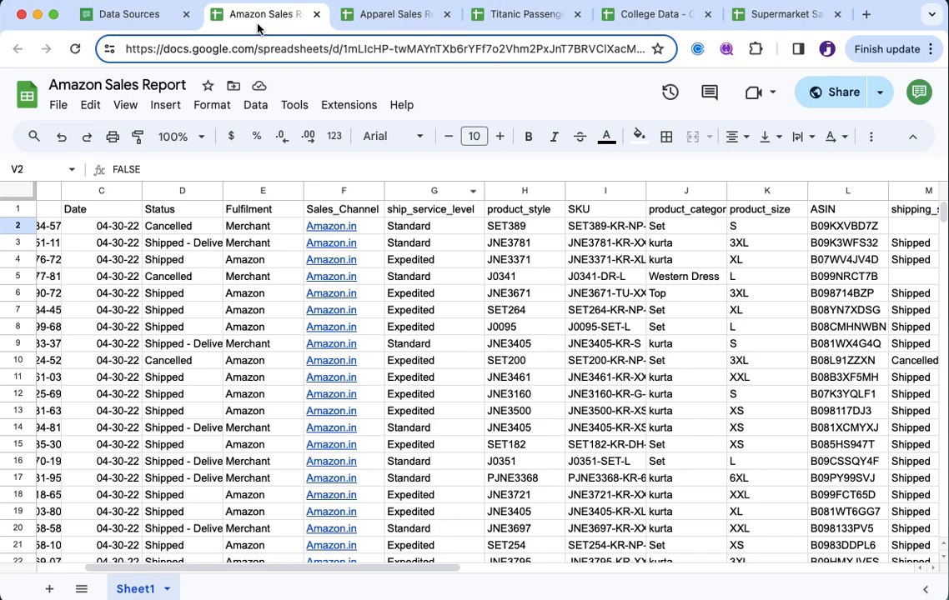
pyautogui.moveTo(234, 367)
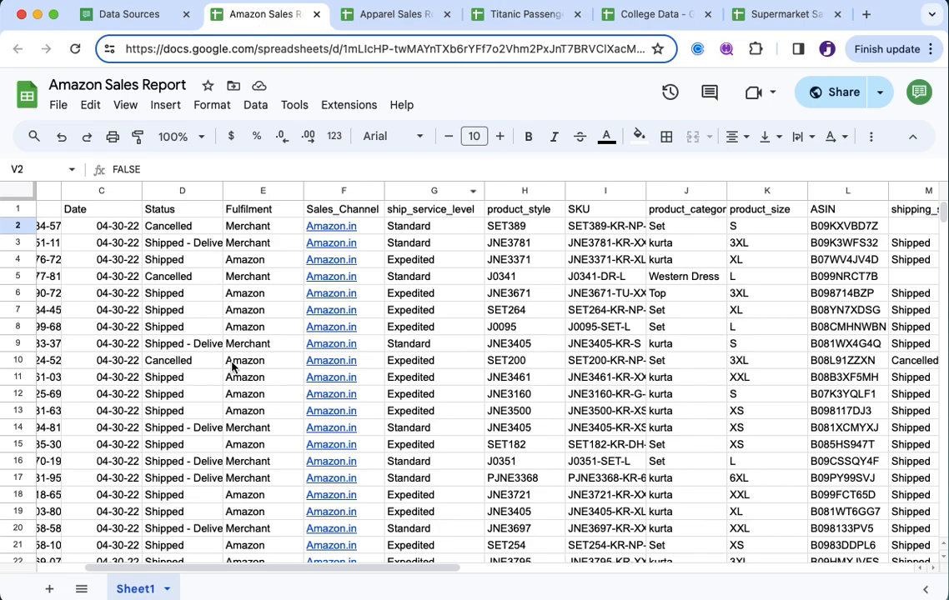